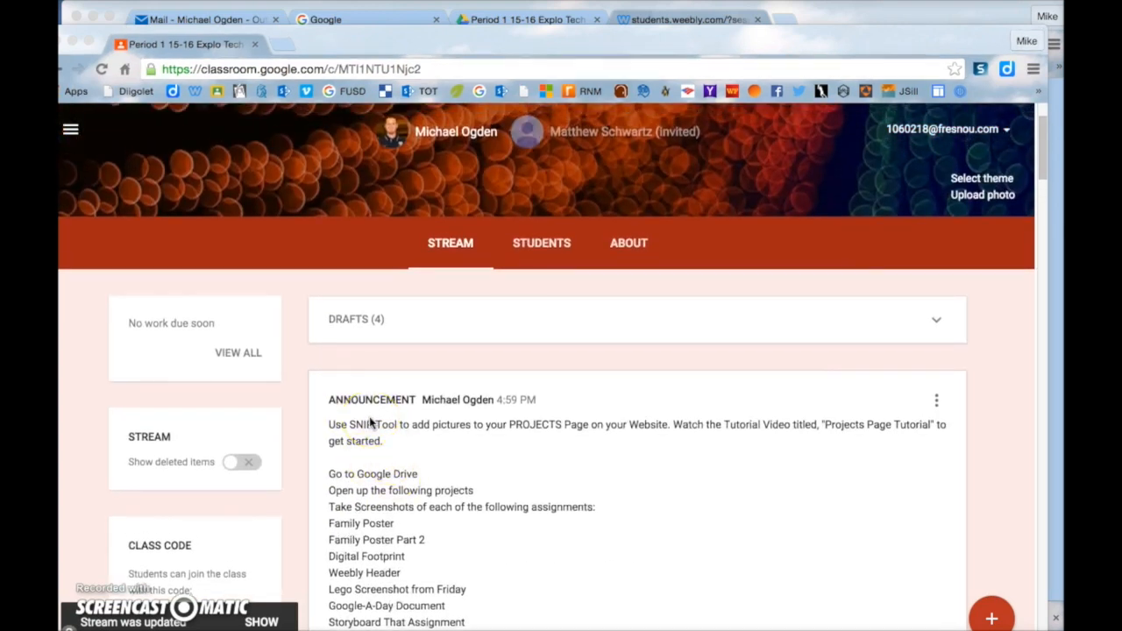
mouse_move(558, 421)
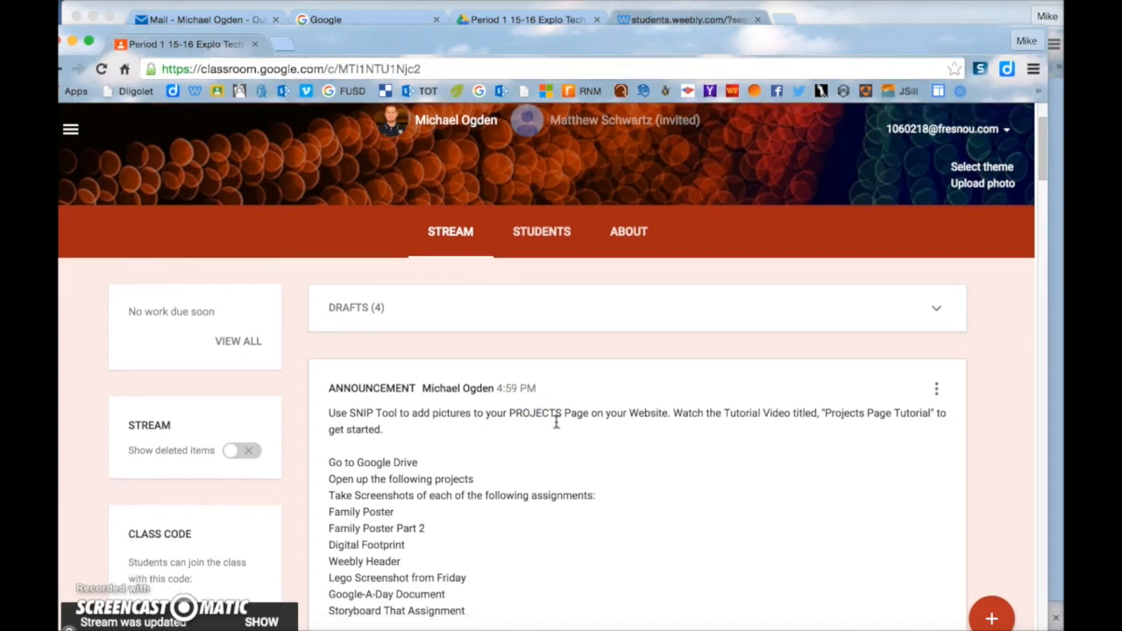
Sign in to the student Weebly account with username 'igur' and reach the My Weebly dashboard
scroll(down, 3)
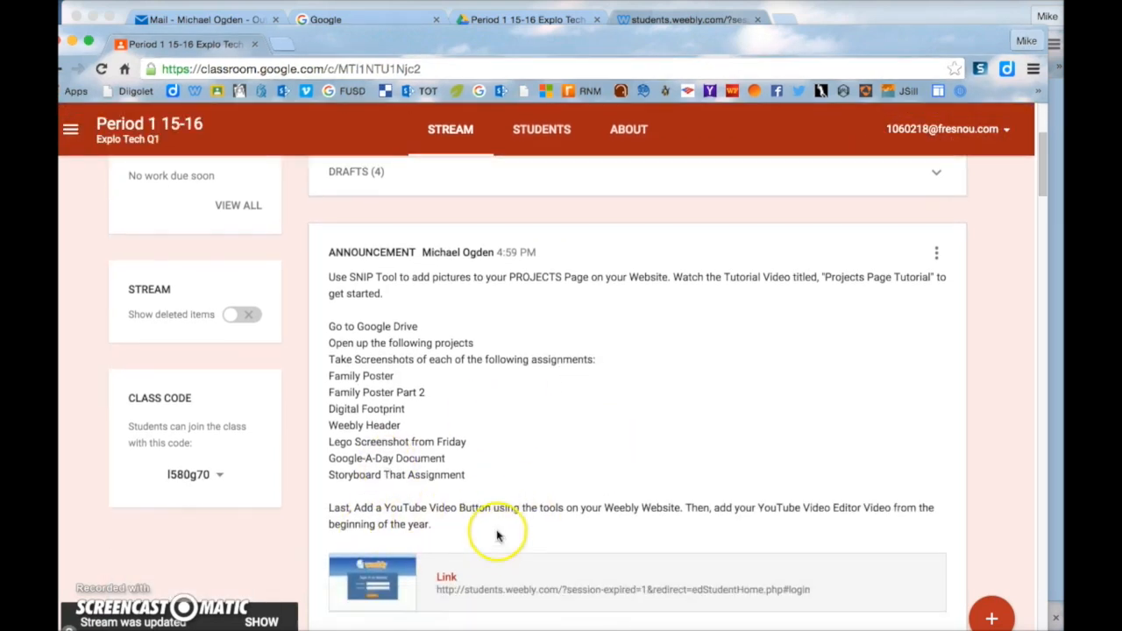
scroll(down, 3)
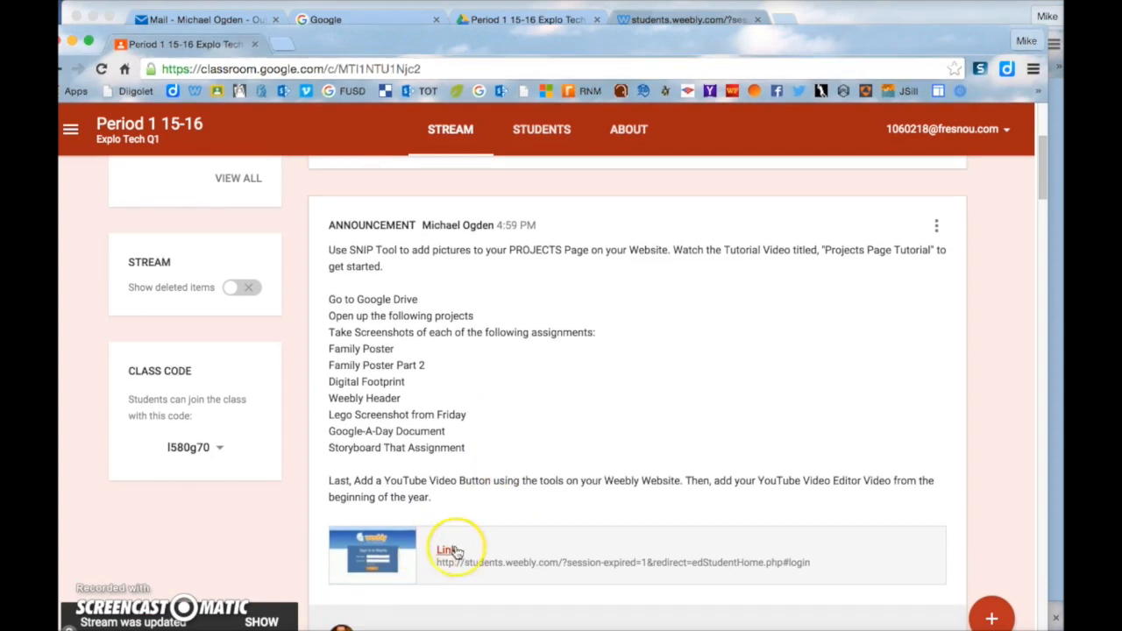
click(446, 551)
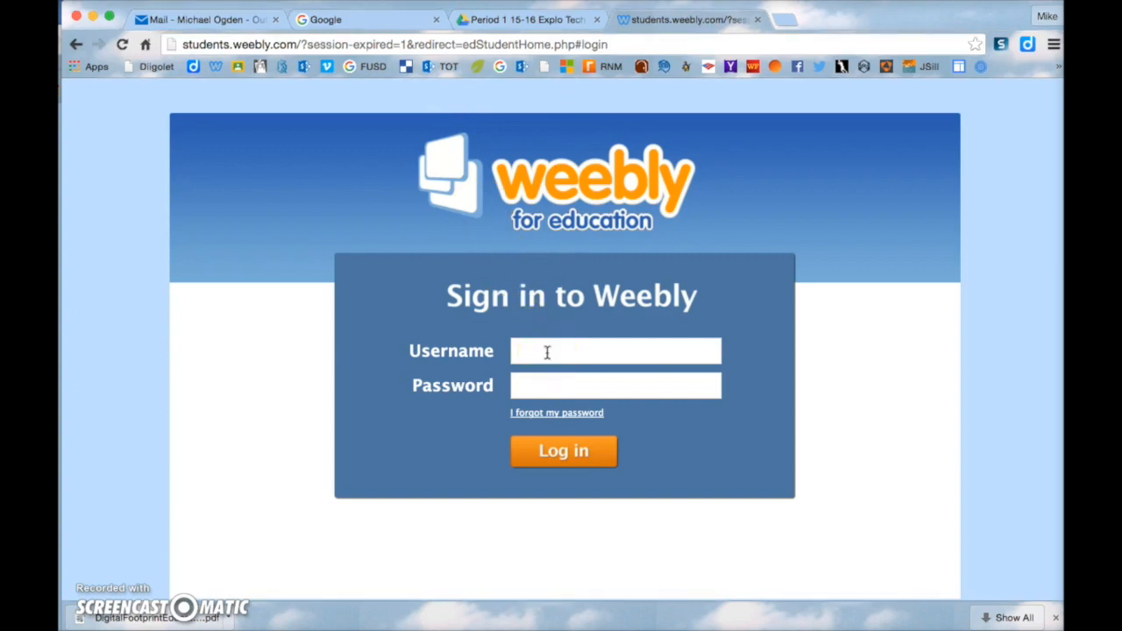
click(616, 351)
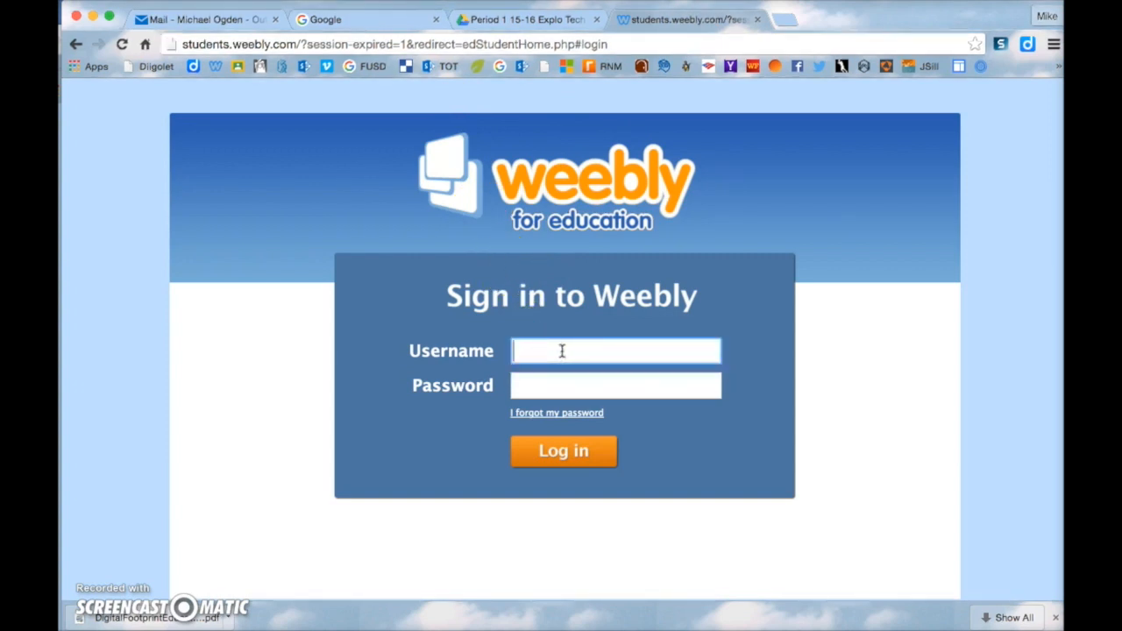
text(igur)
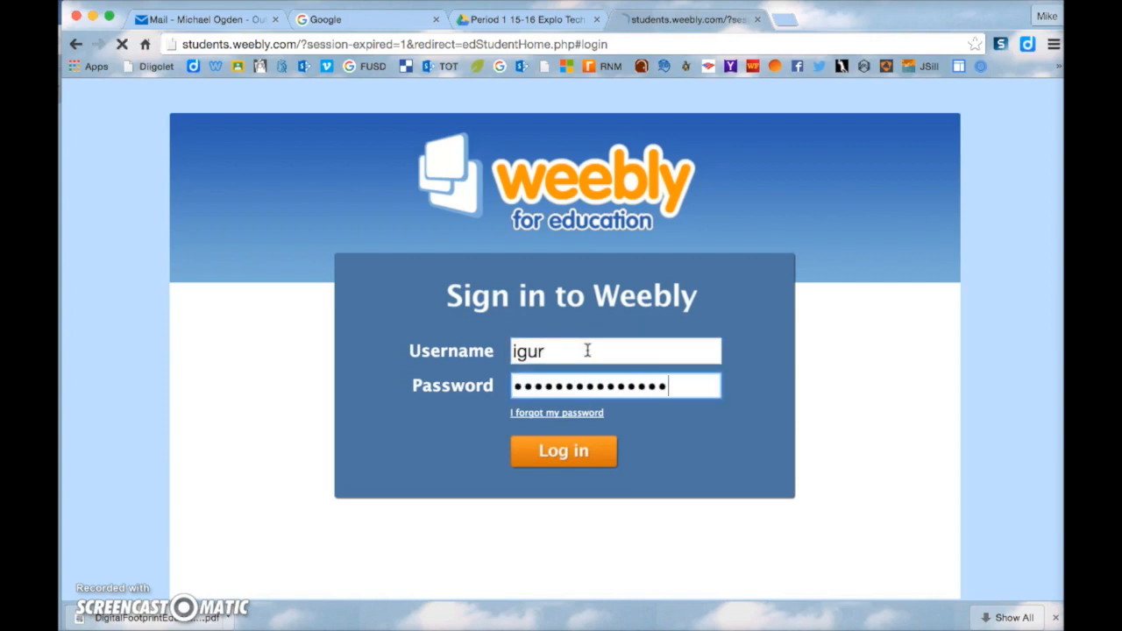
click(565, 451)
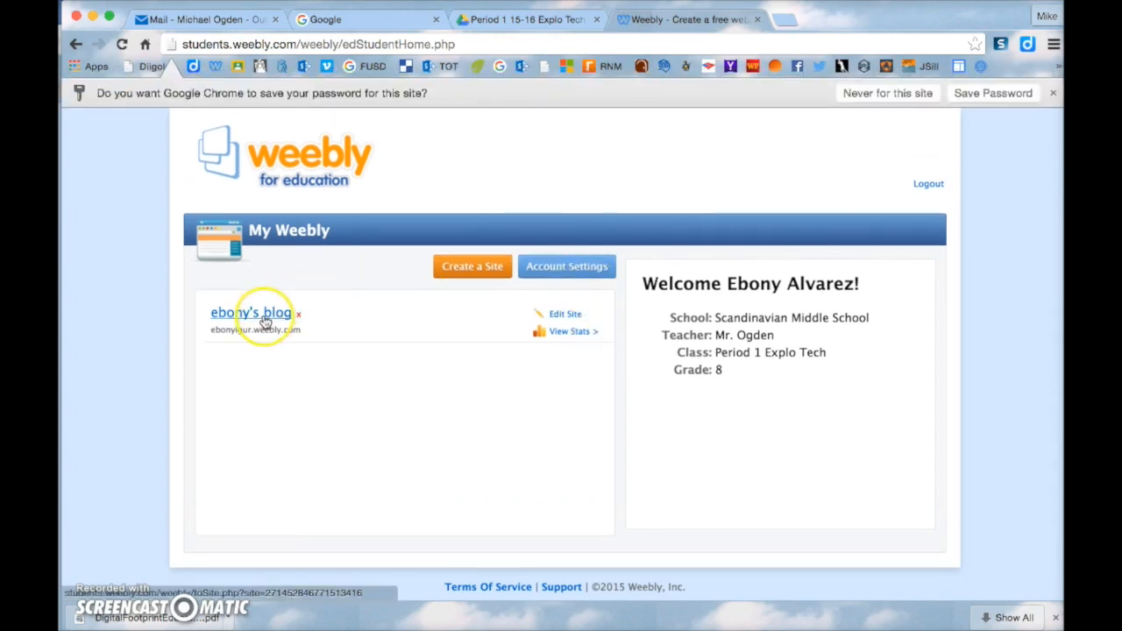
Open the student's blog in the Weebly editor
click(249, 312)
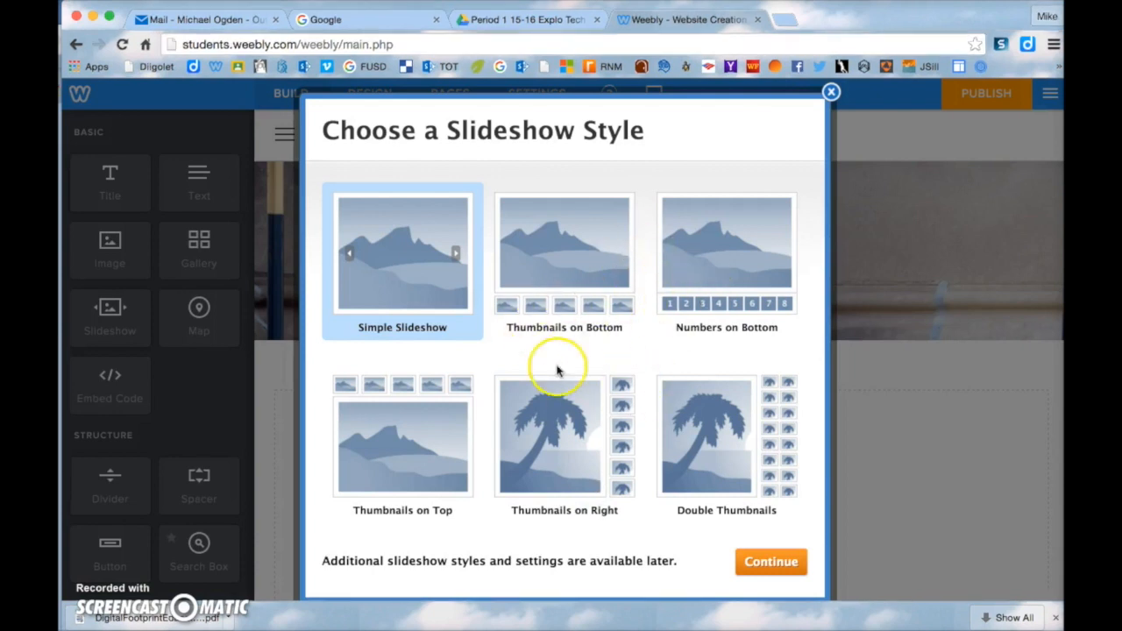
mouse_move(421, 267)
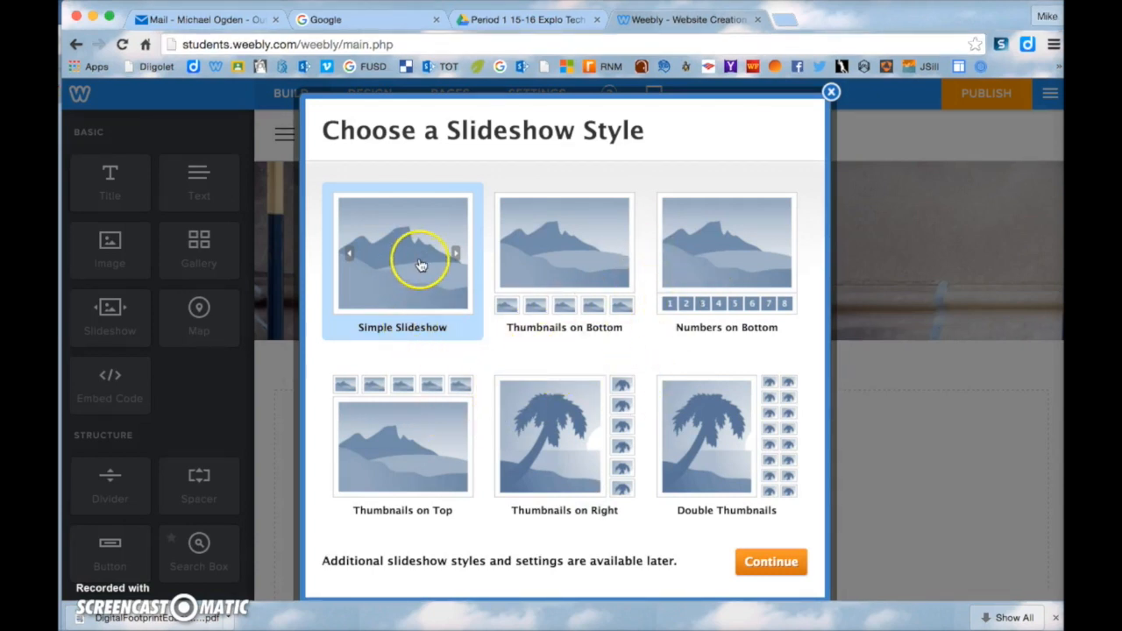
Choose the Simple Slideshow style, cancel the photo upload and close Manage Slideshow Photos
click(772, 561)
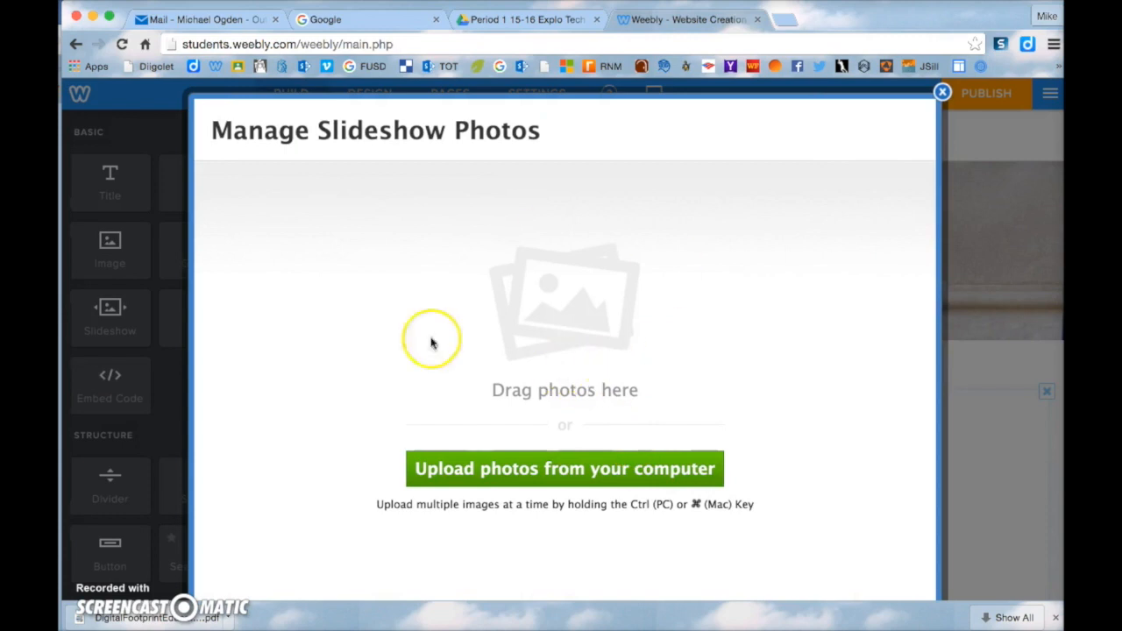
mouse_move(526, 470)
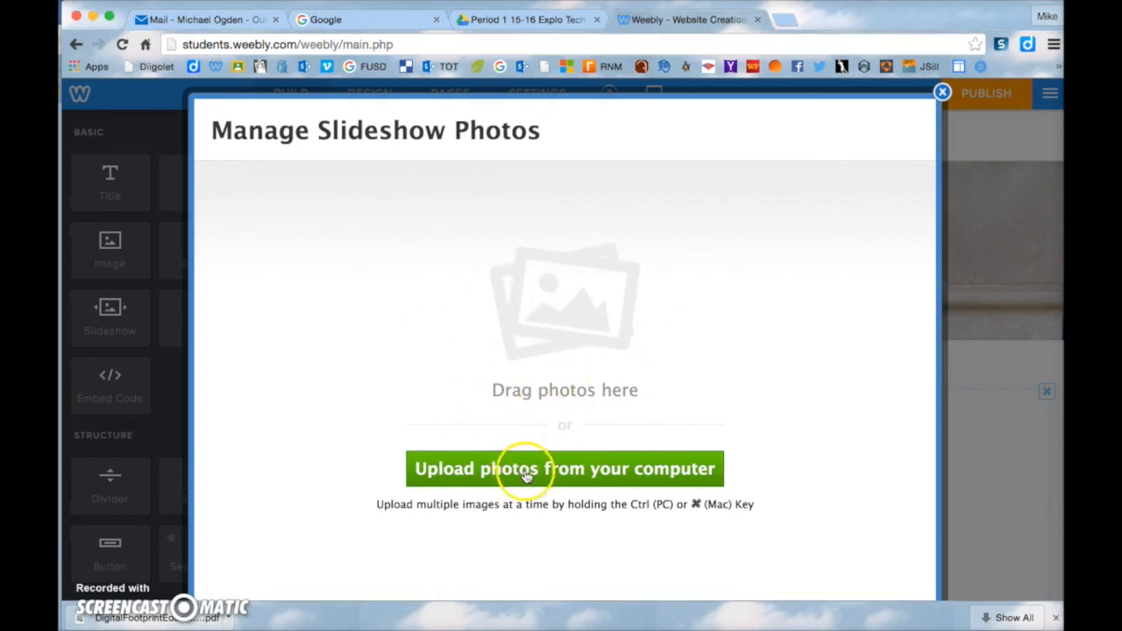
click(565, 469)
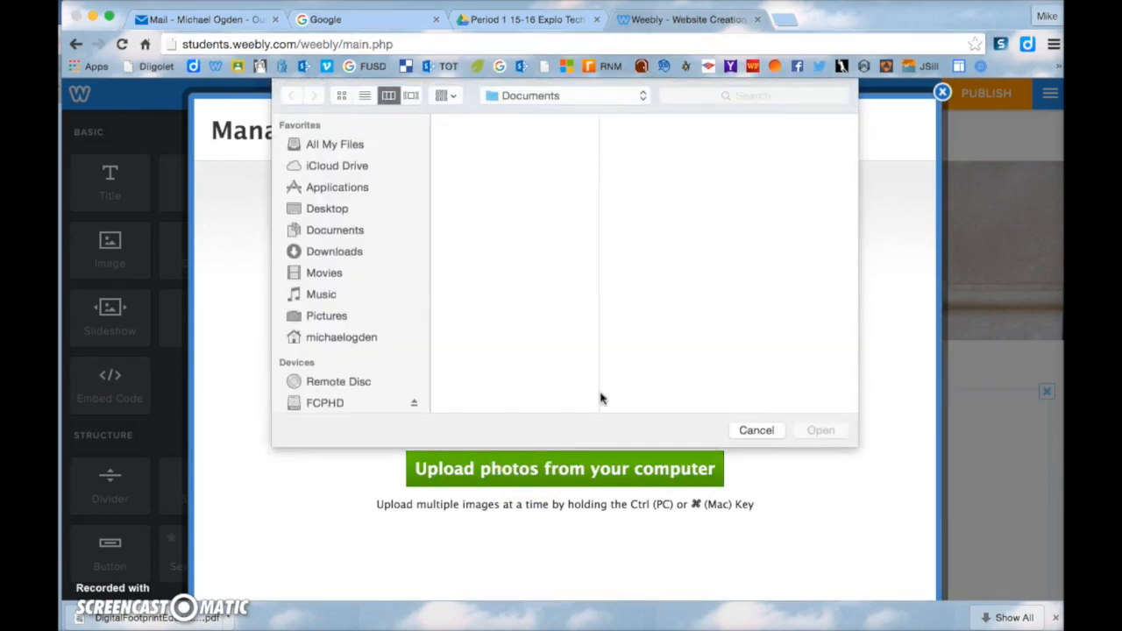
click(756, 430)
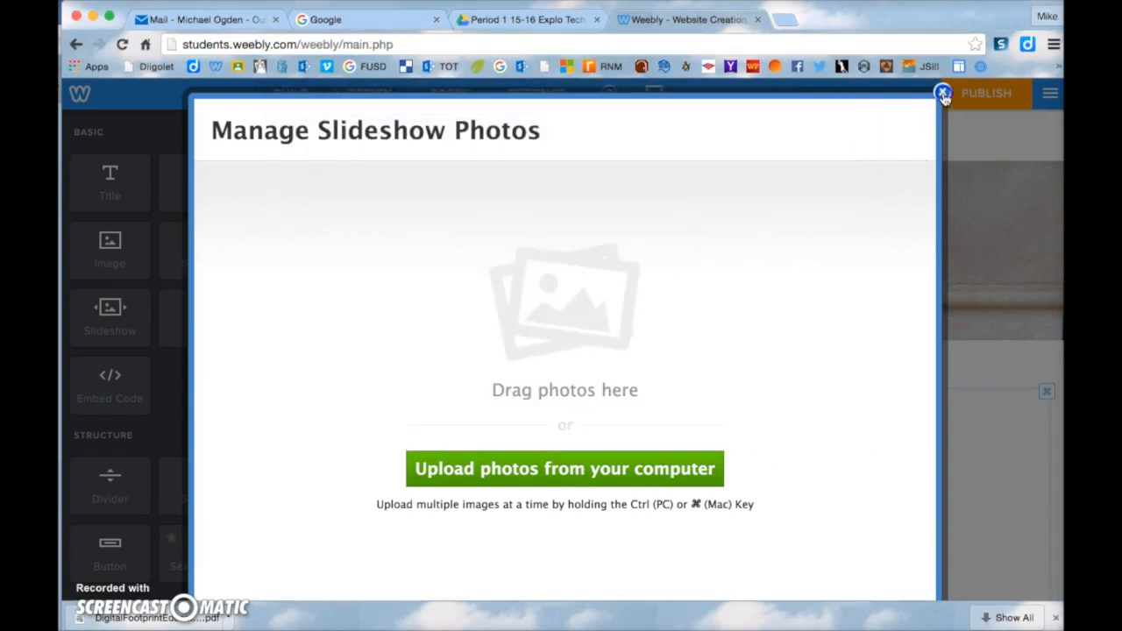
click(943, 93)
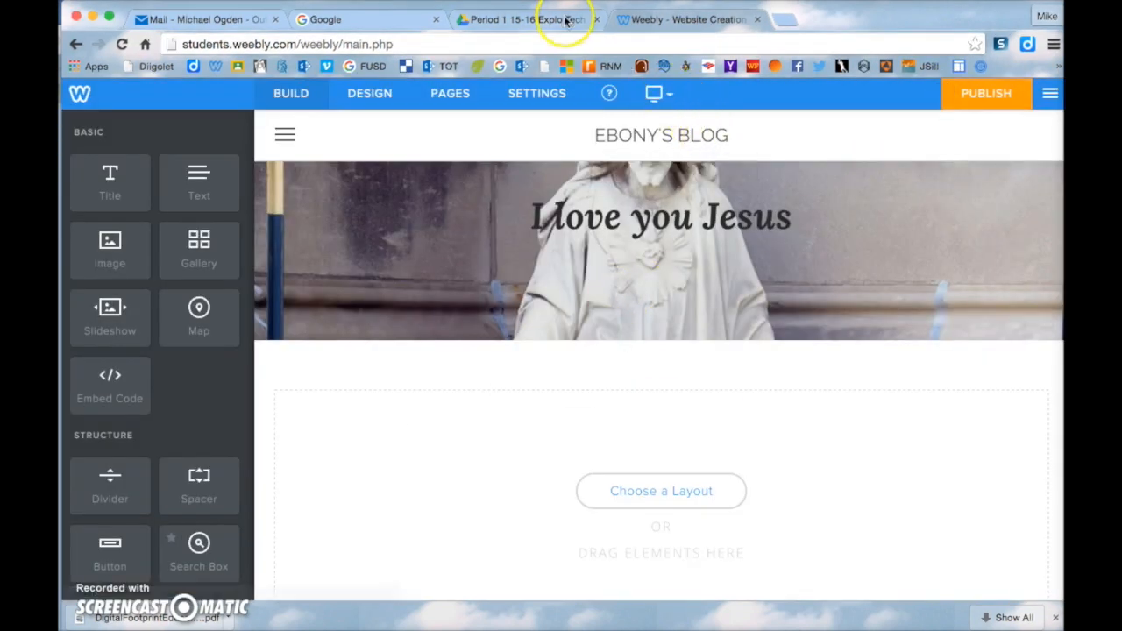
Switch to the Google tab and open Google Drive from the apps menu
click(526, 19)
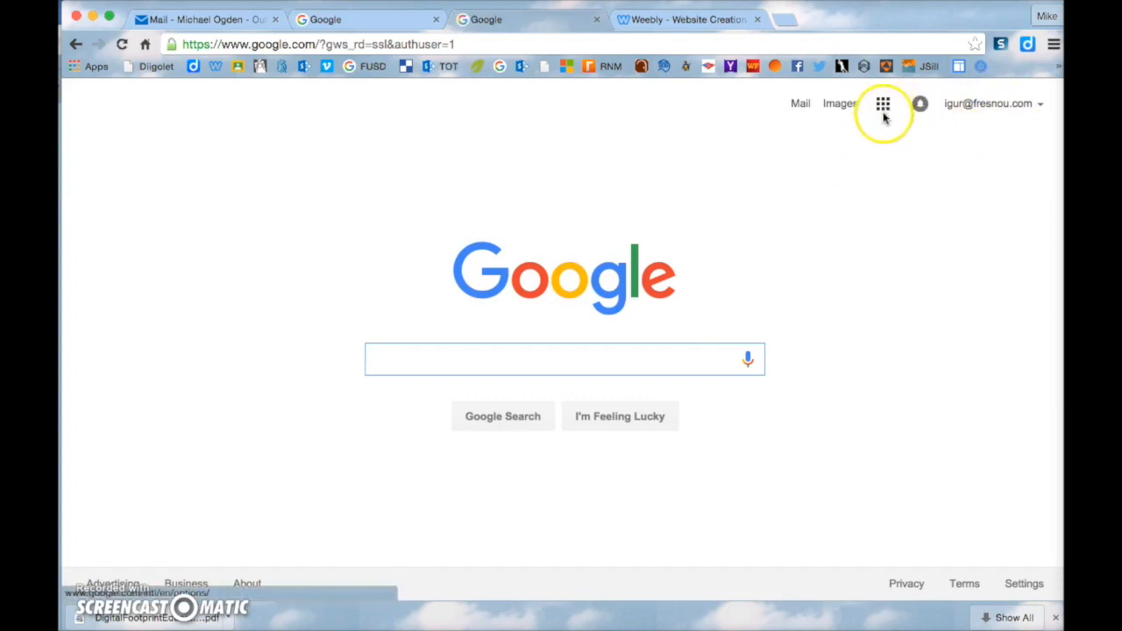
mouse_move(884, 103)
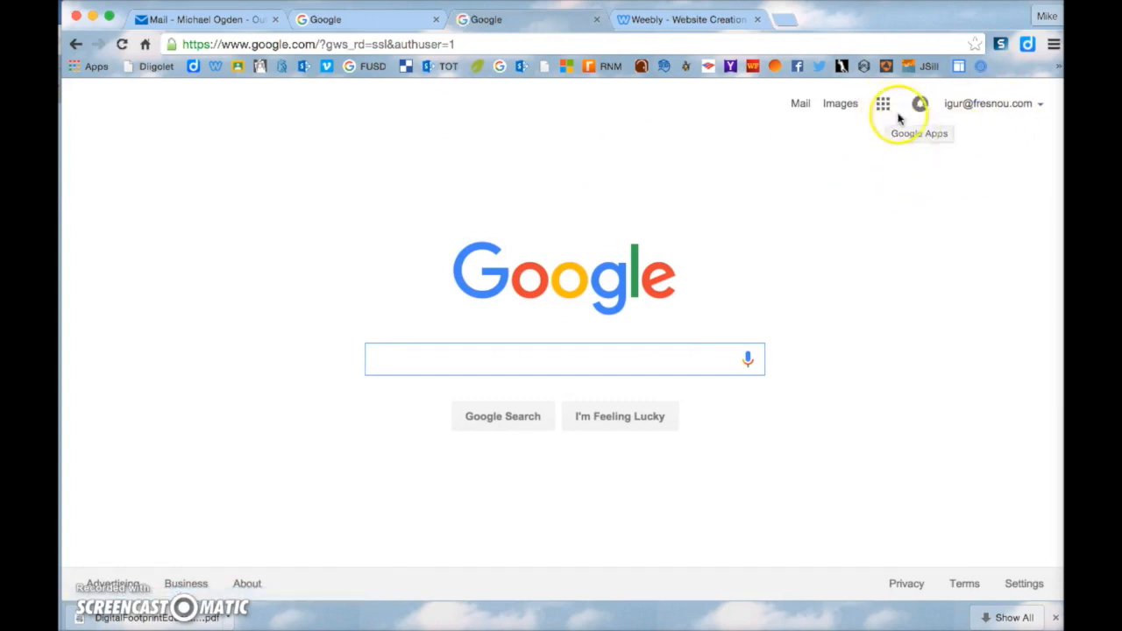
click(884, 103)
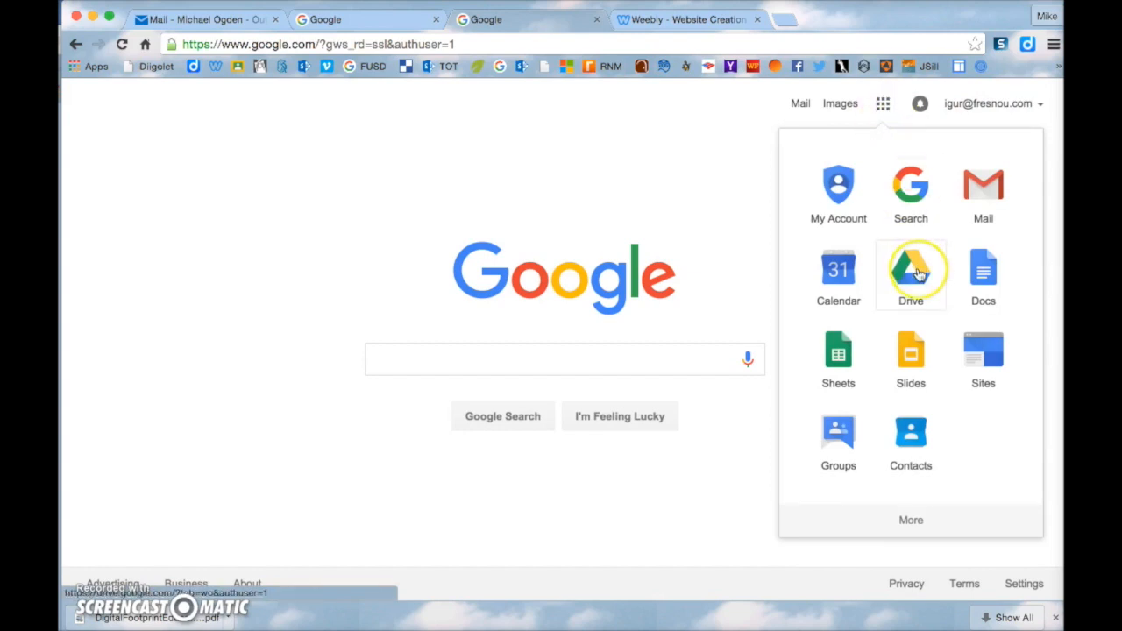
click(910, 272)
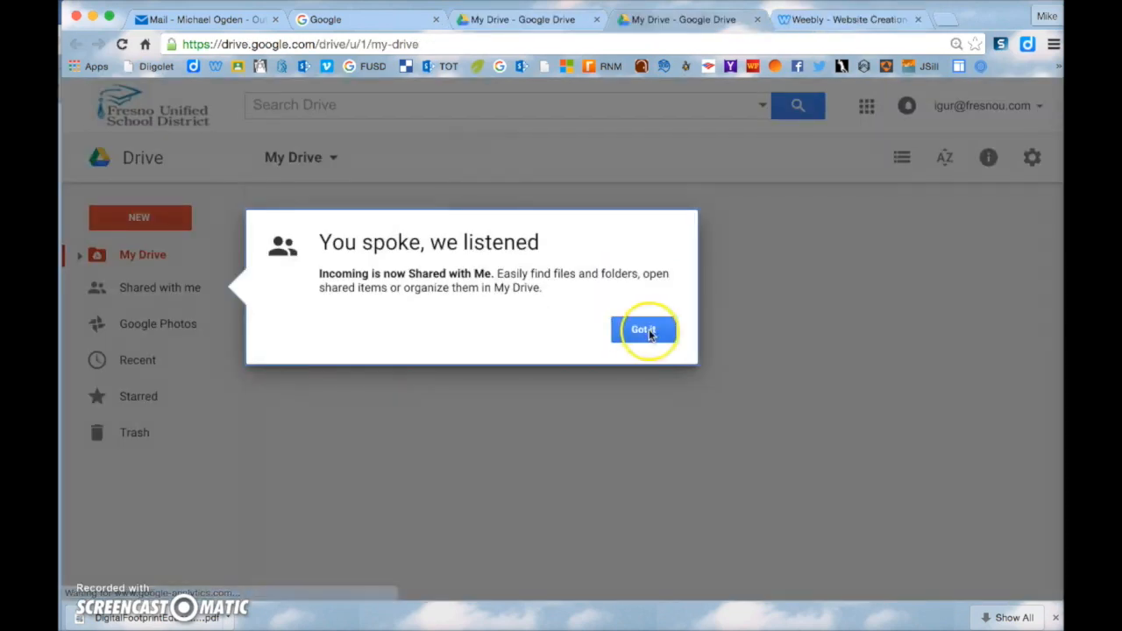
Dismiss the notice and open the Period 1 15-16 Explo Tech Q1 folder inside Classroom
click(642, 330)
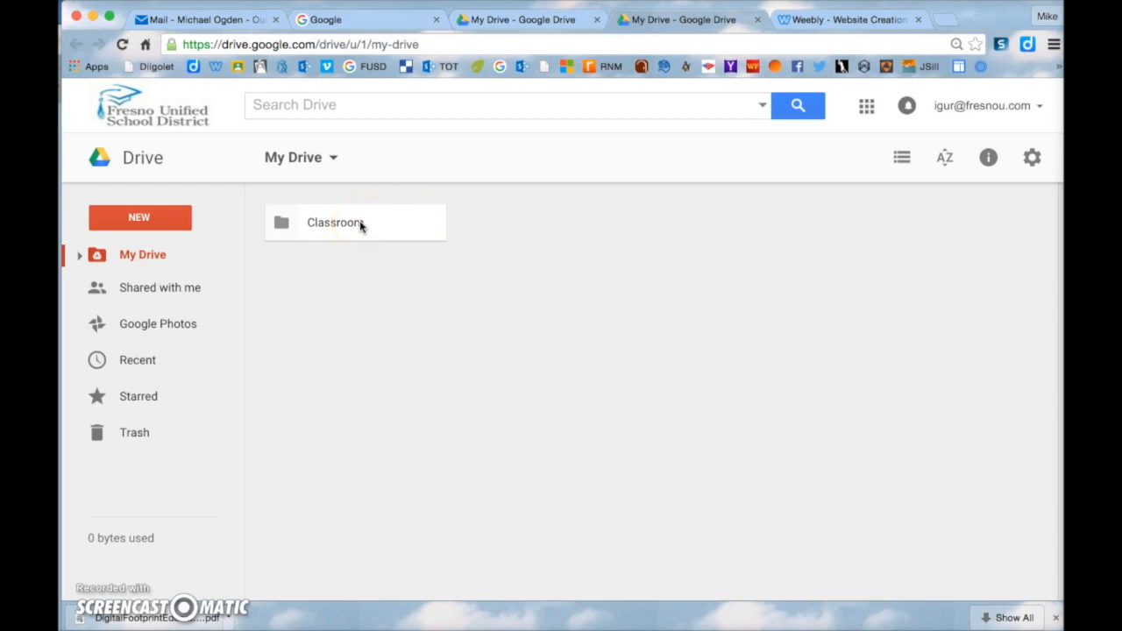
double_click(335, 221)
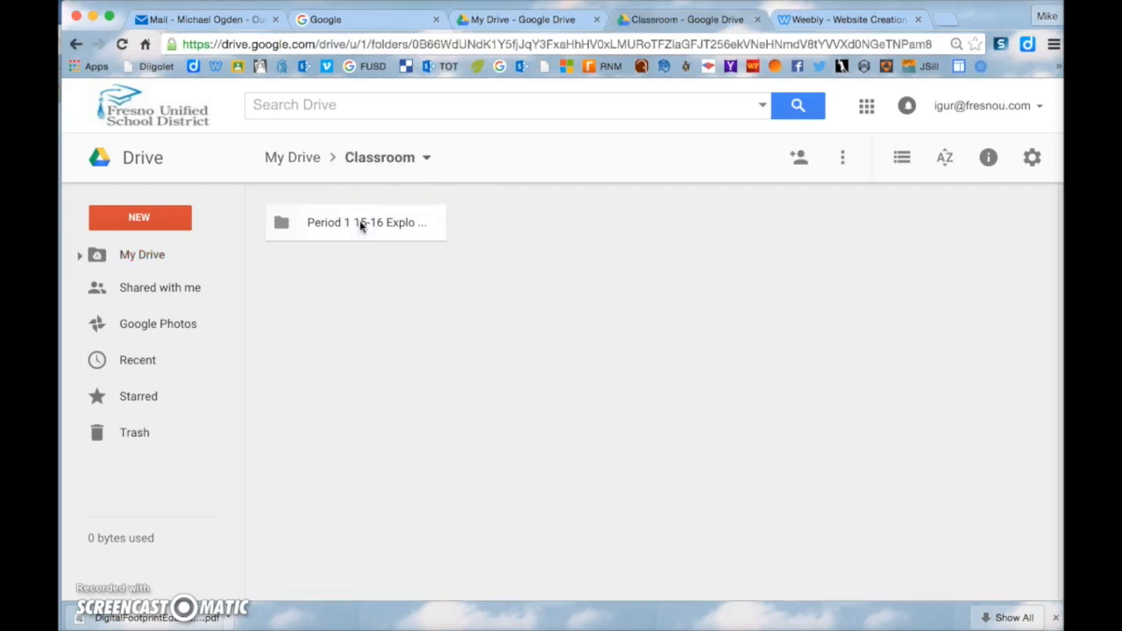
click(355, 221)
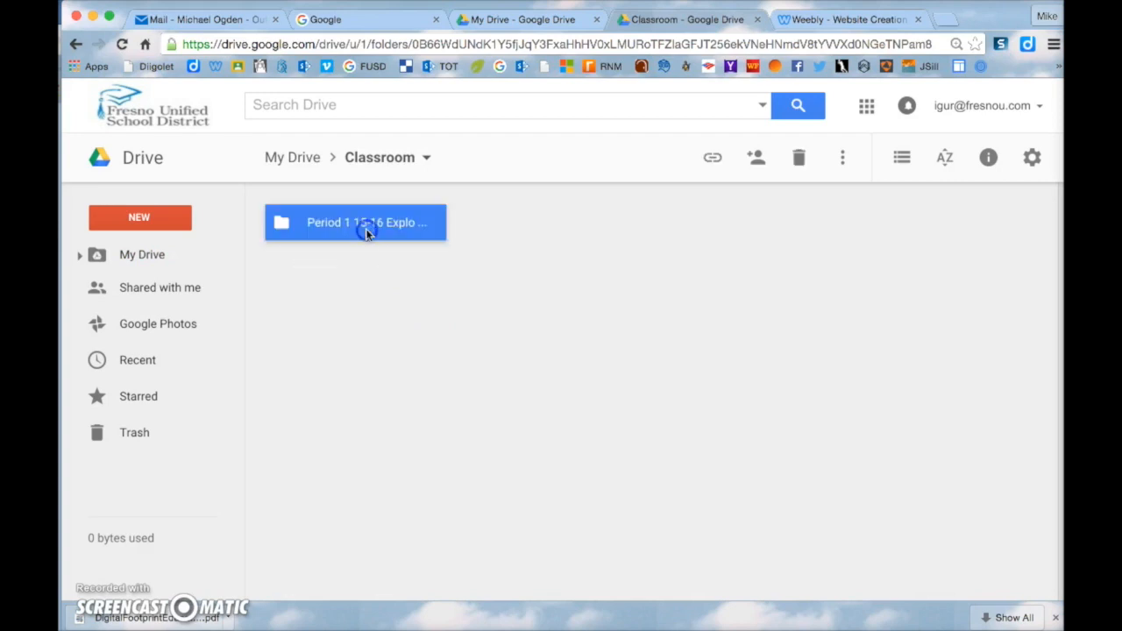
double_click(355, 221)
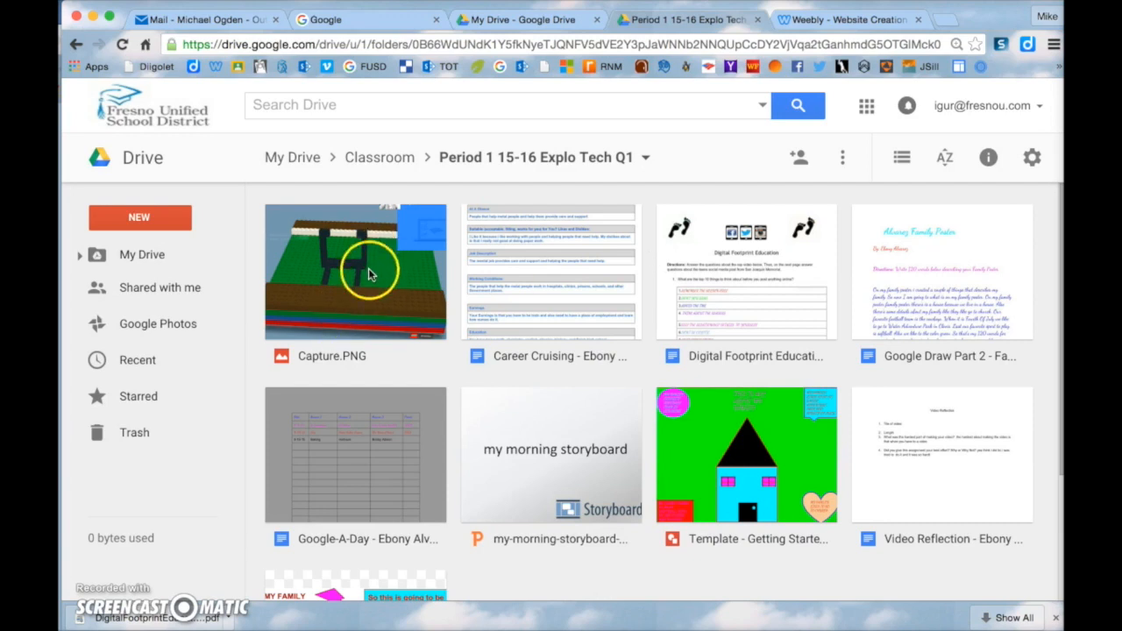
Preview the Capture.PNG Lego screenshot in Google Drive
double_click(354, 271)
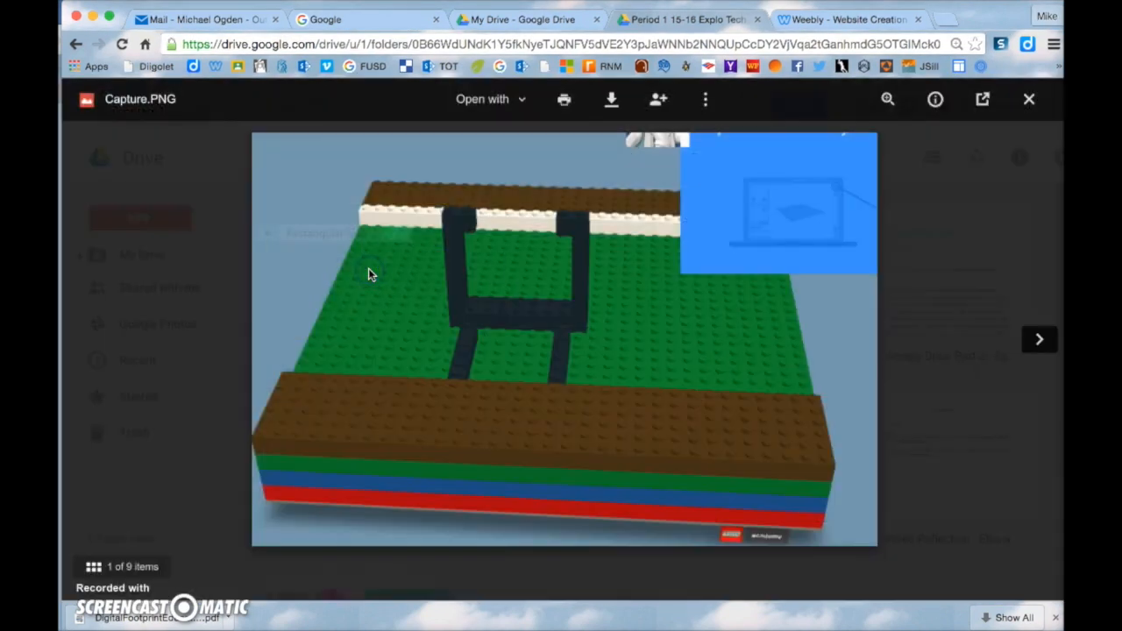
mouse_move(425, 295)
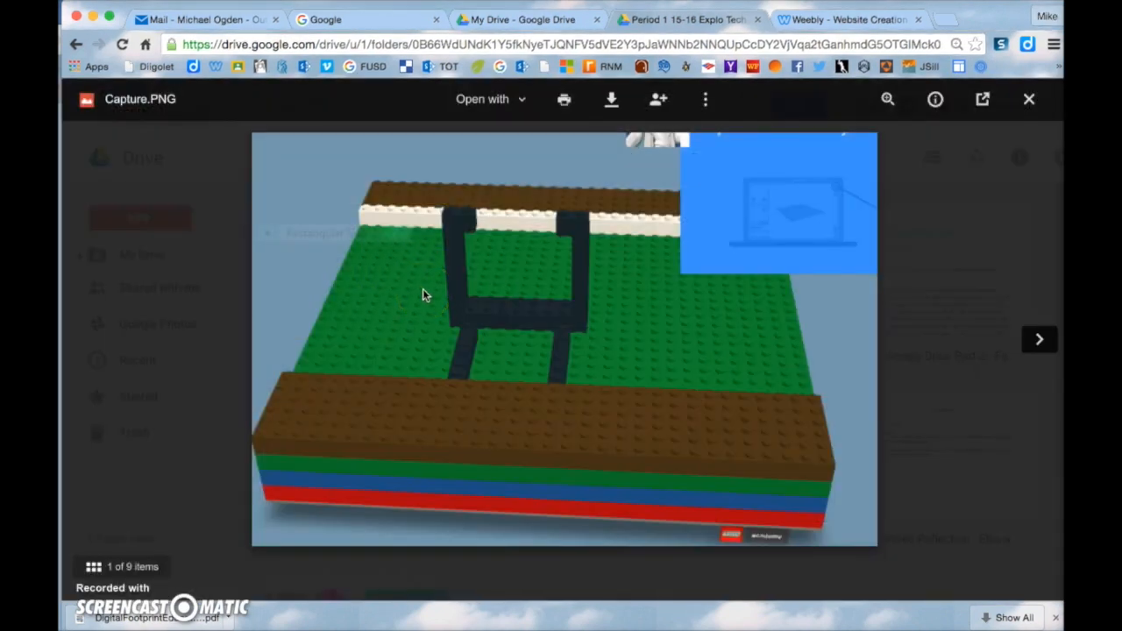
mouse_move(325, 228)
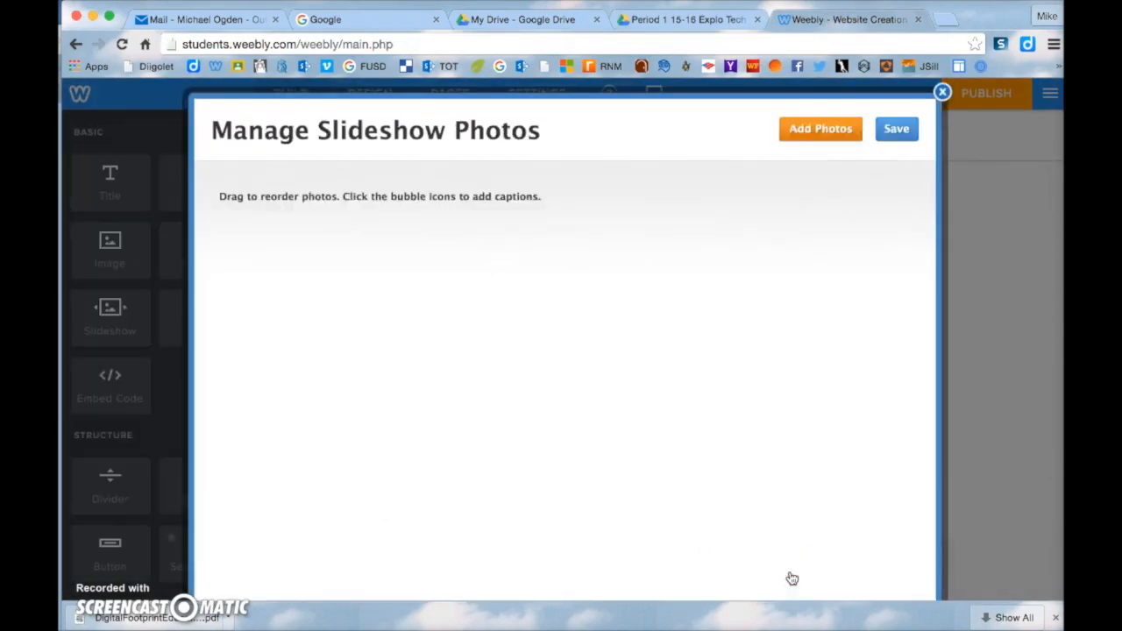
Upload the Lego build Screen Shot 5.08.52 PM from the Desktop into the slideshow photos
click(820, 128)
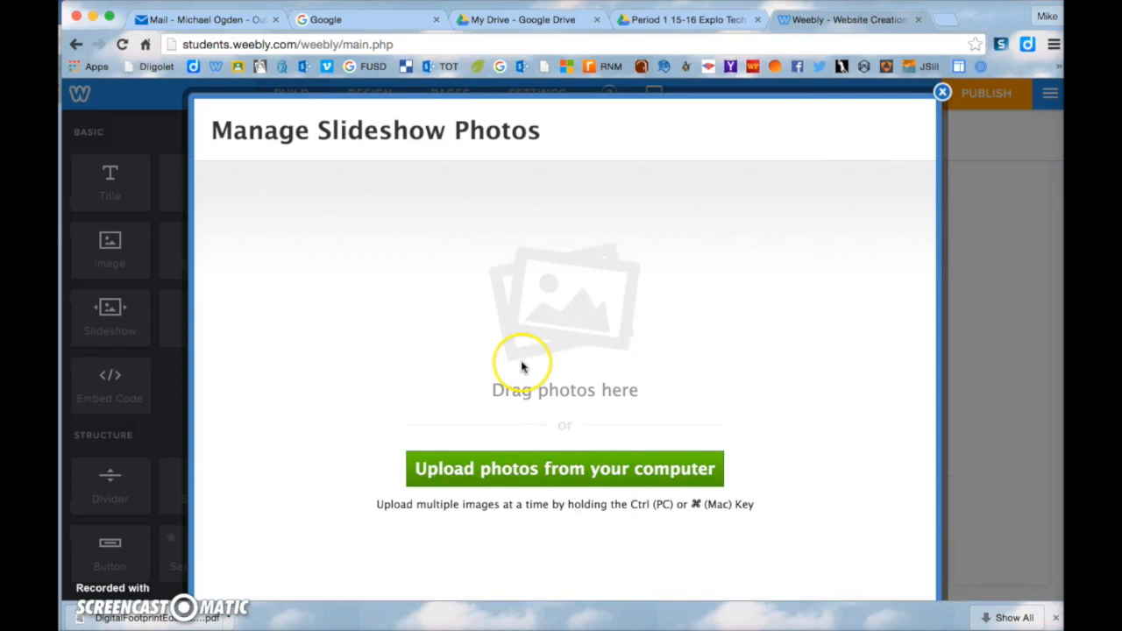
click(564, 468)
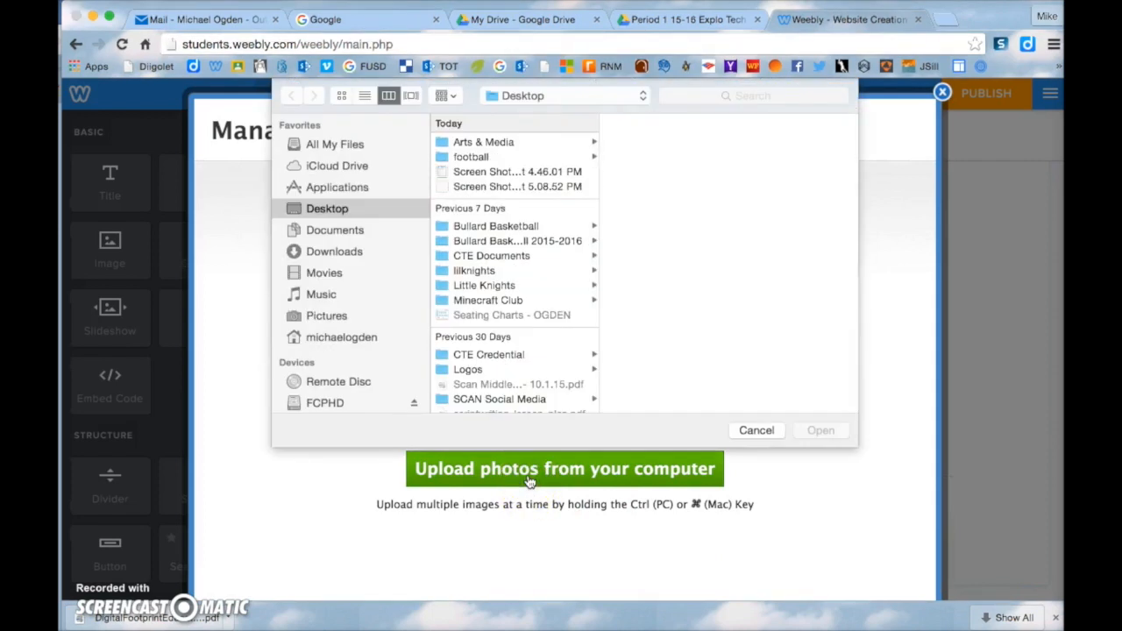
click(333, 252)
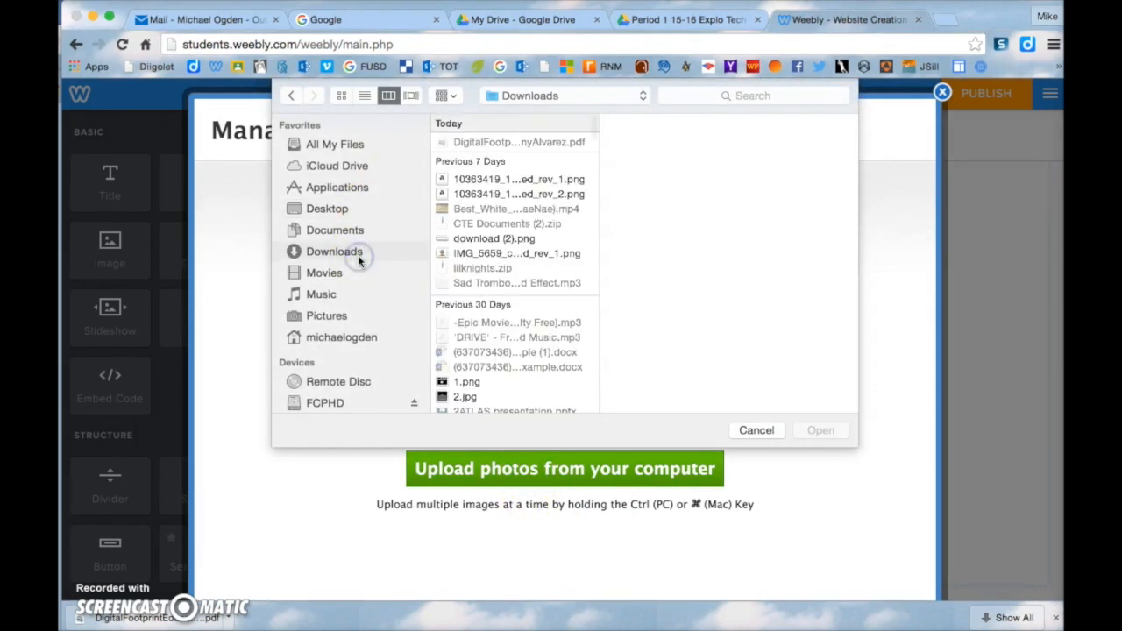
mouse_move(337, 186)
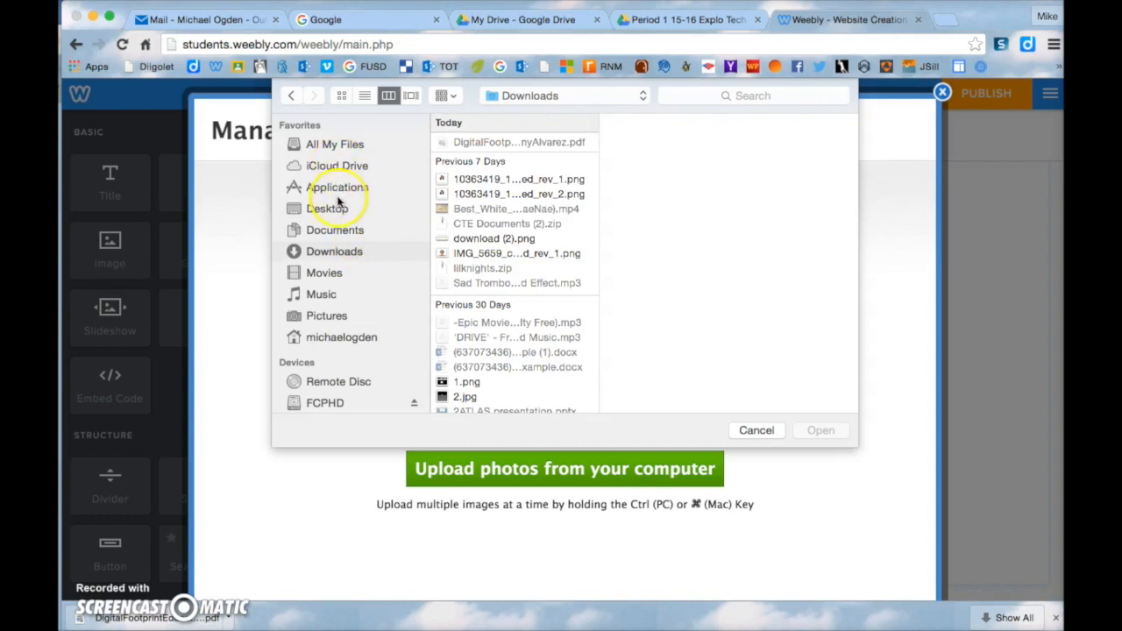
click(326, 207)
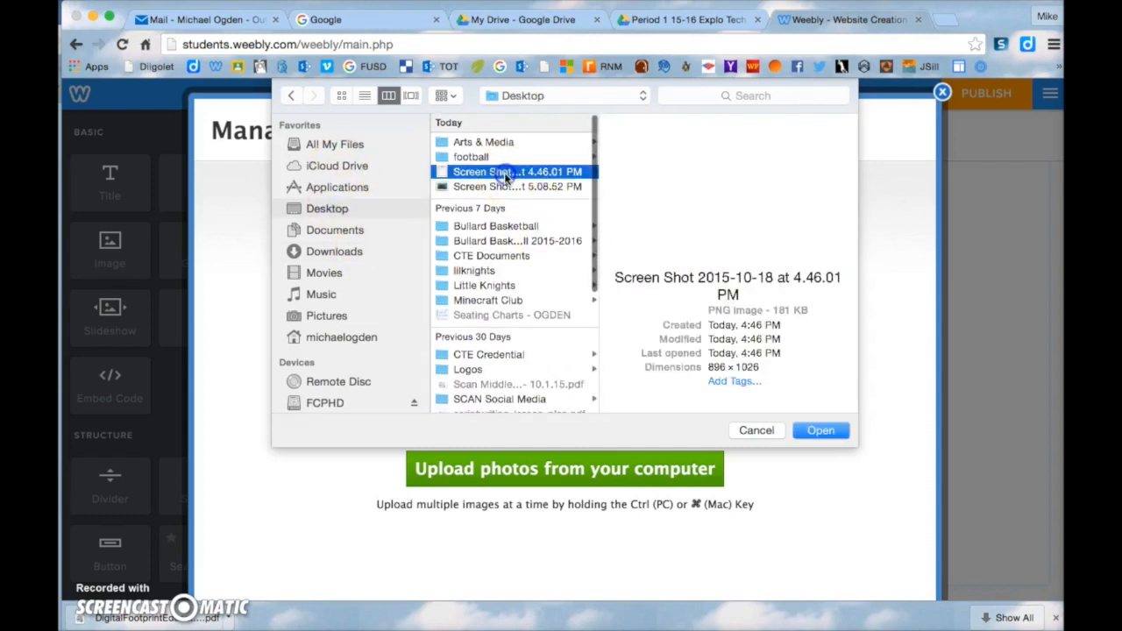
click(517, 186)
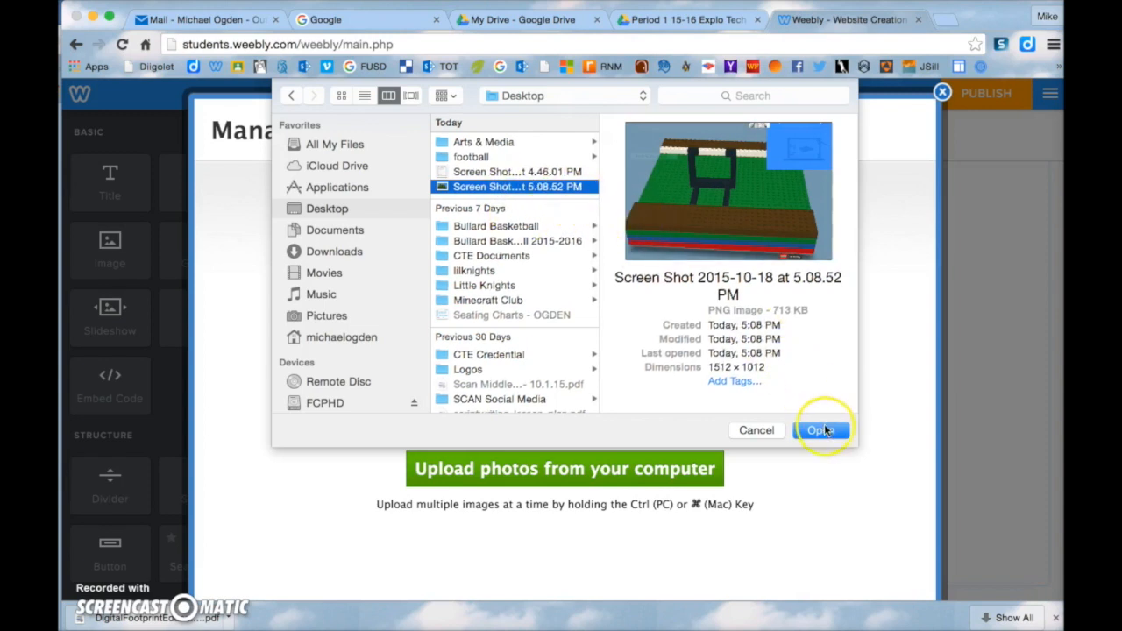
click(816, 429)
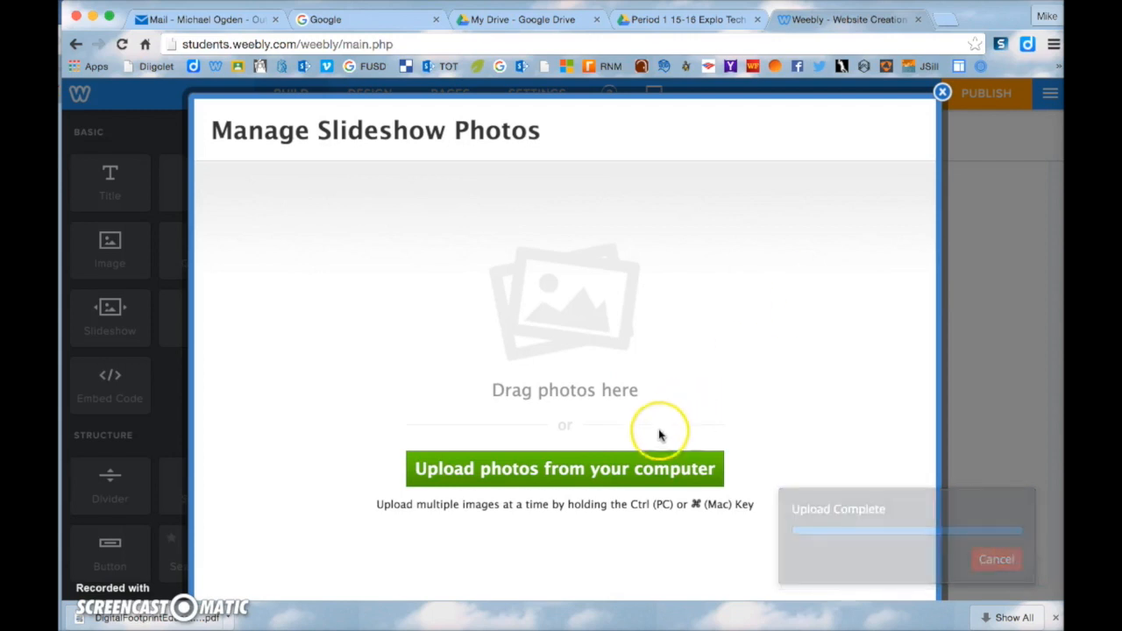
After cancelling an earlier screenshot, upload the Lego build screenshot so it shows in the blog's slideshow
click(565, 468)
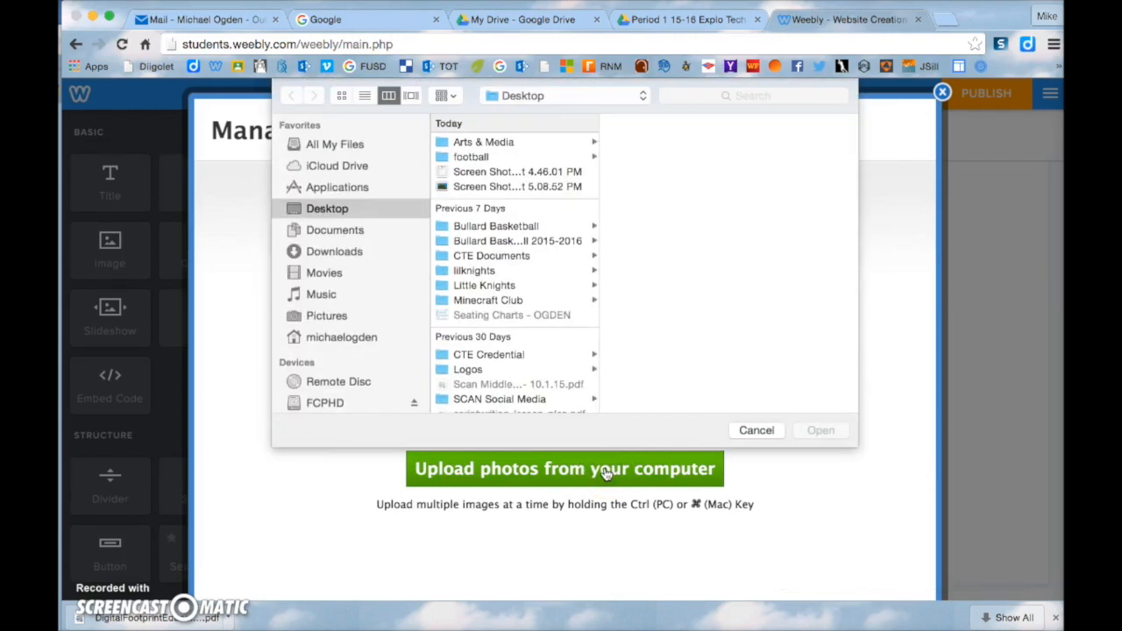
click(517, 172)
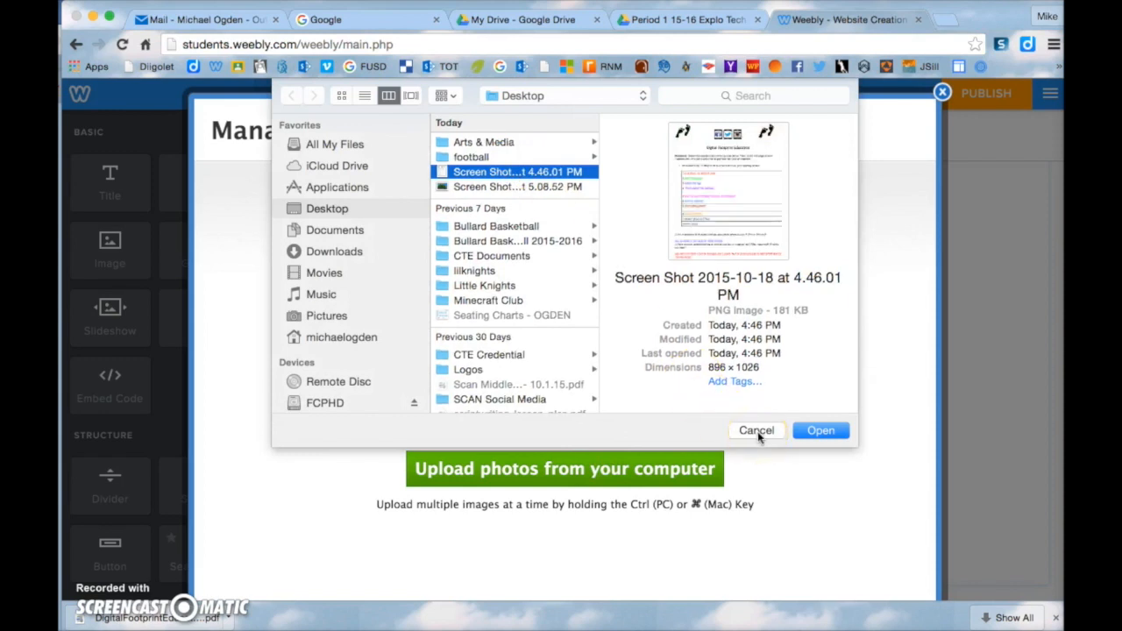
click(756, 431)
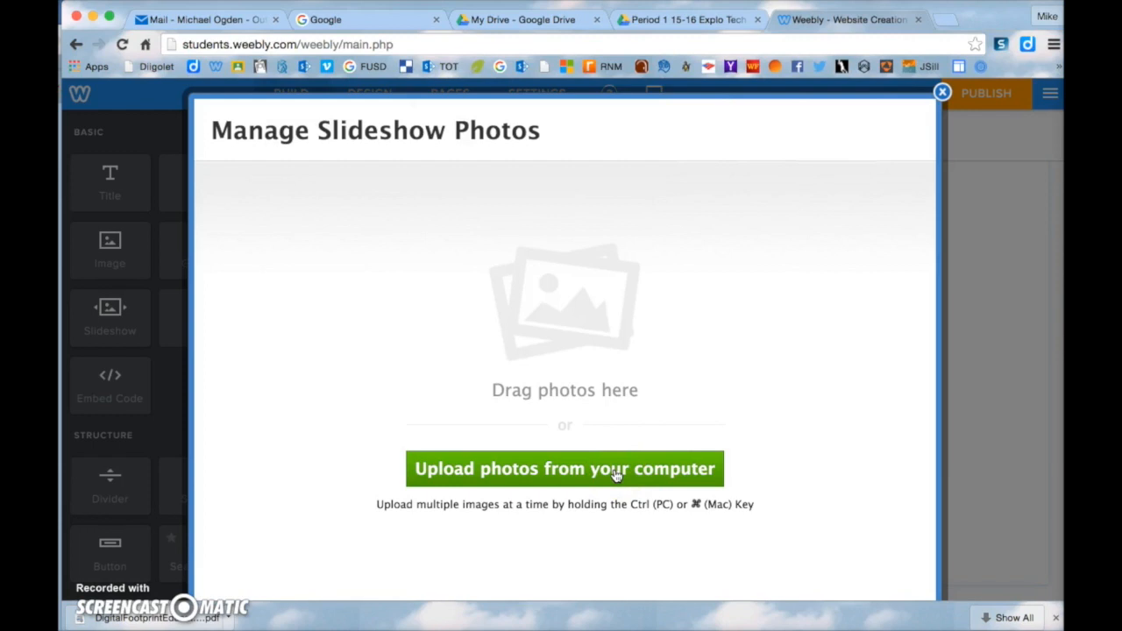
click(565, 468)
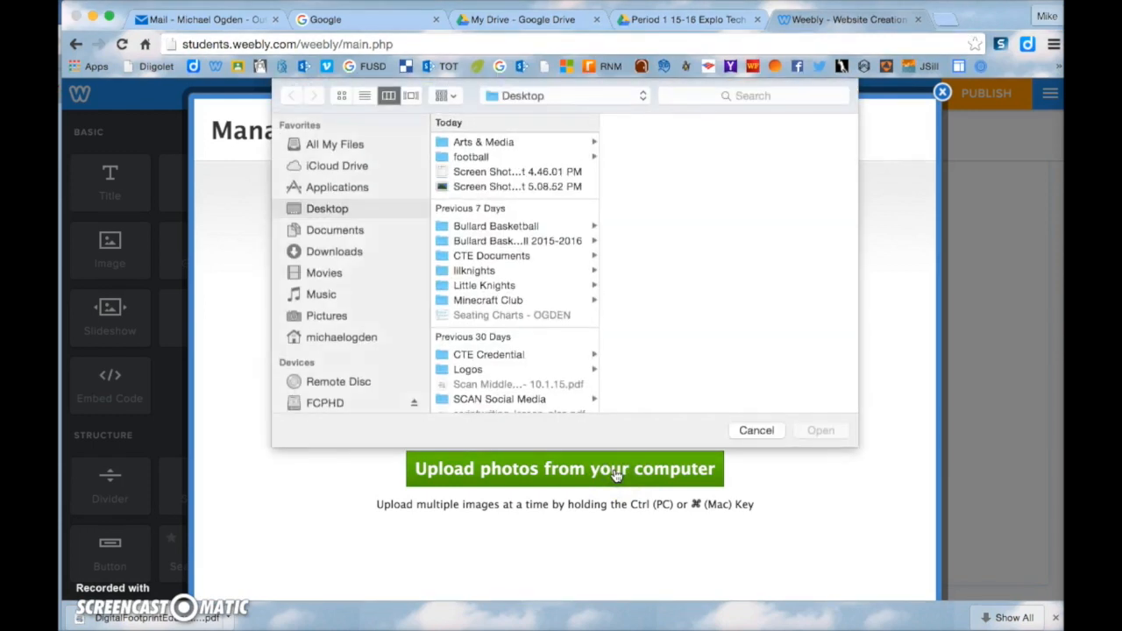
click(517, 186)
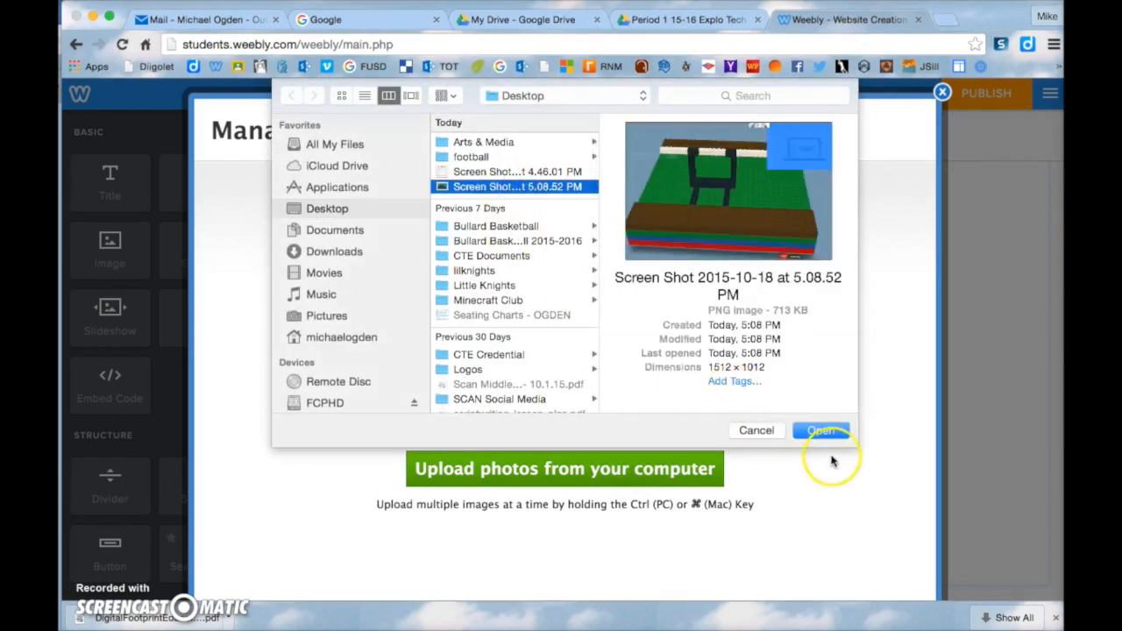
click(821, 432)
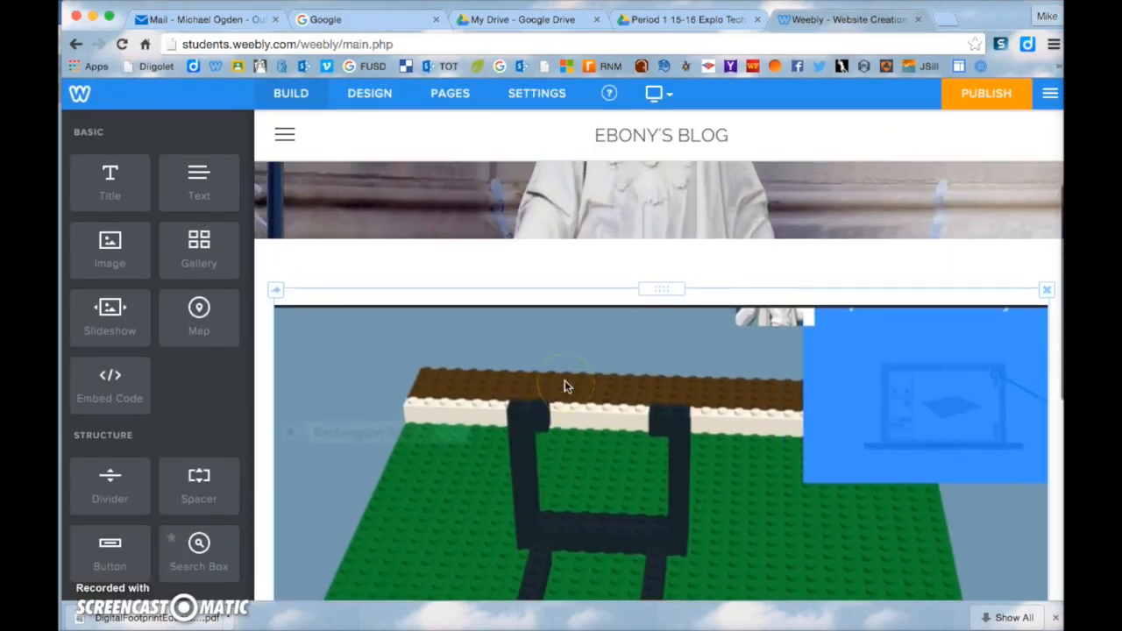
scroll(down, 3)
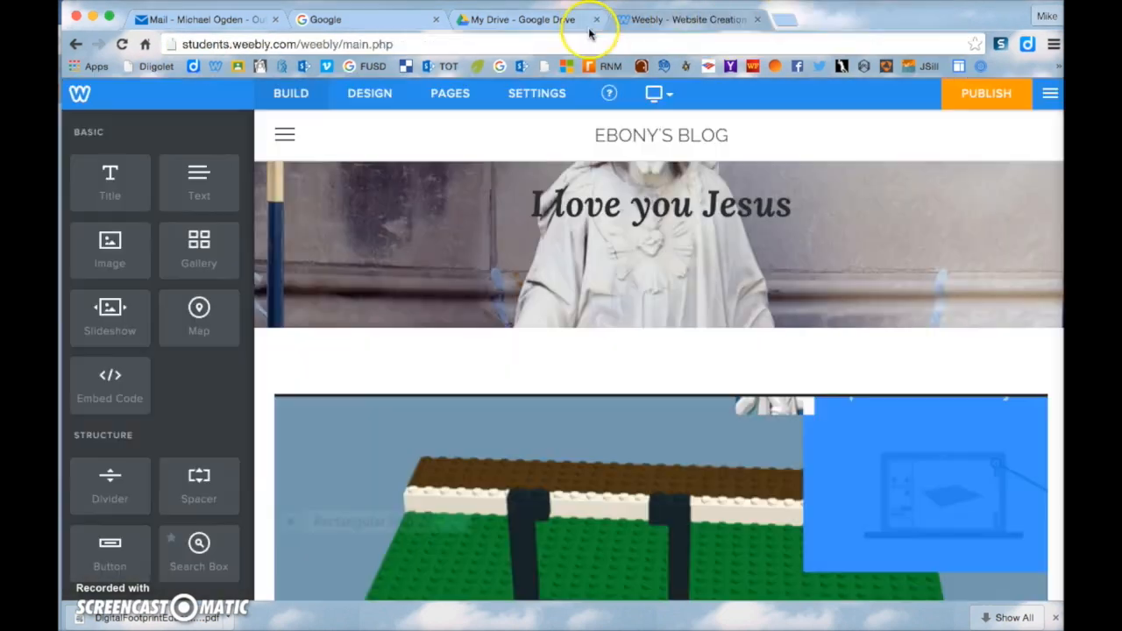
Reopen the Period 1 Google Classroom tab showing the assignment announcement
click(517, 19)
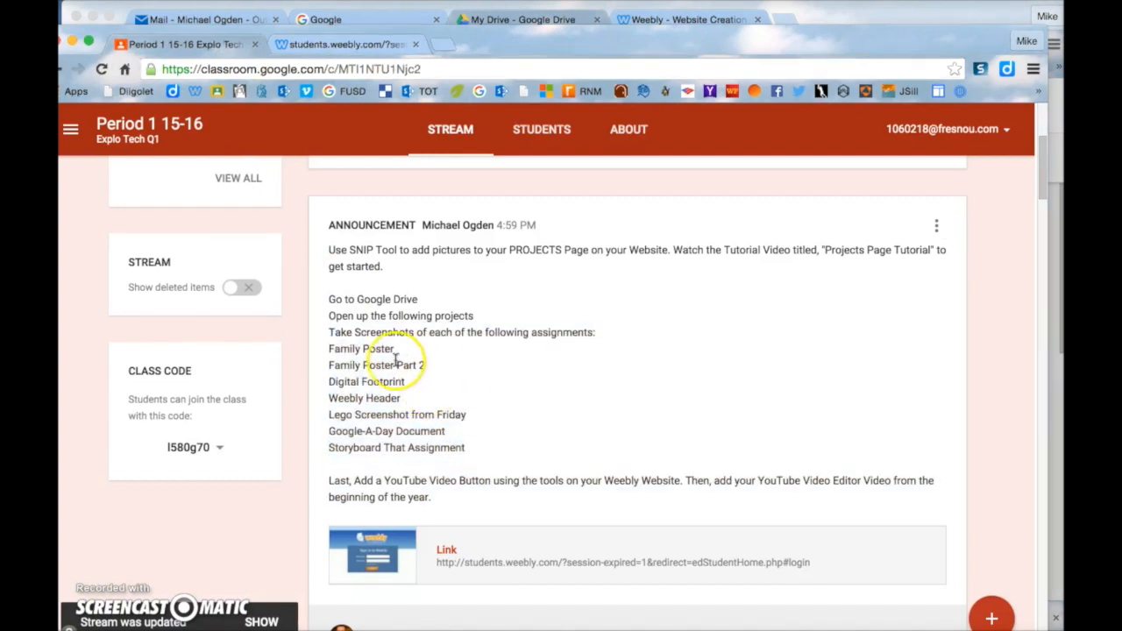
mouse_move(540, 456)
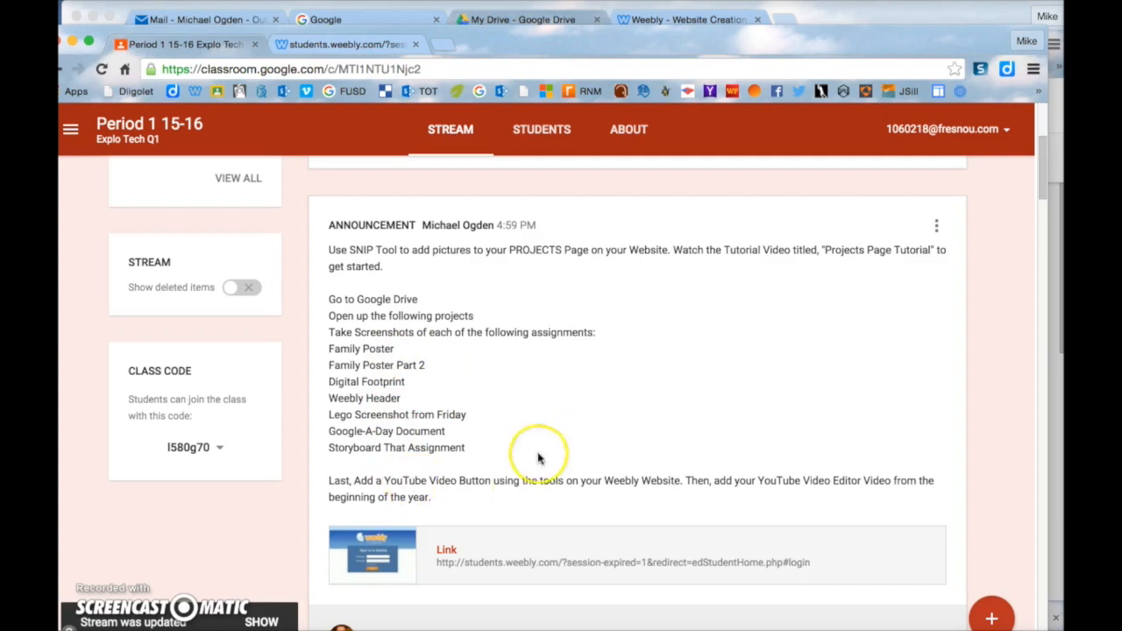
mouse_move(498, 445)
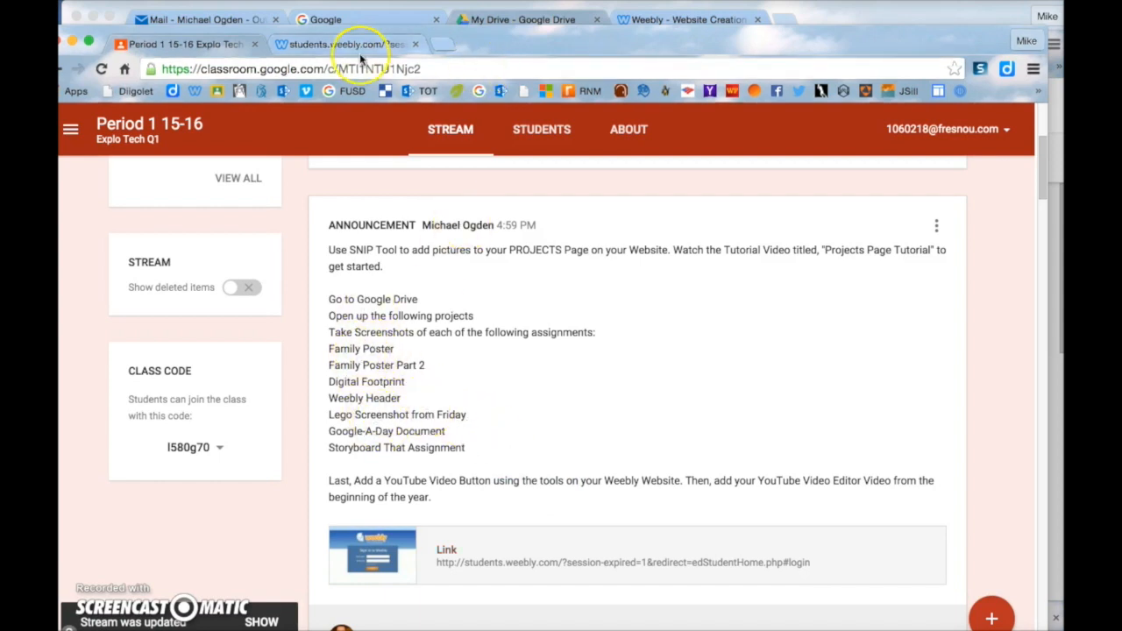
click(518, 19)
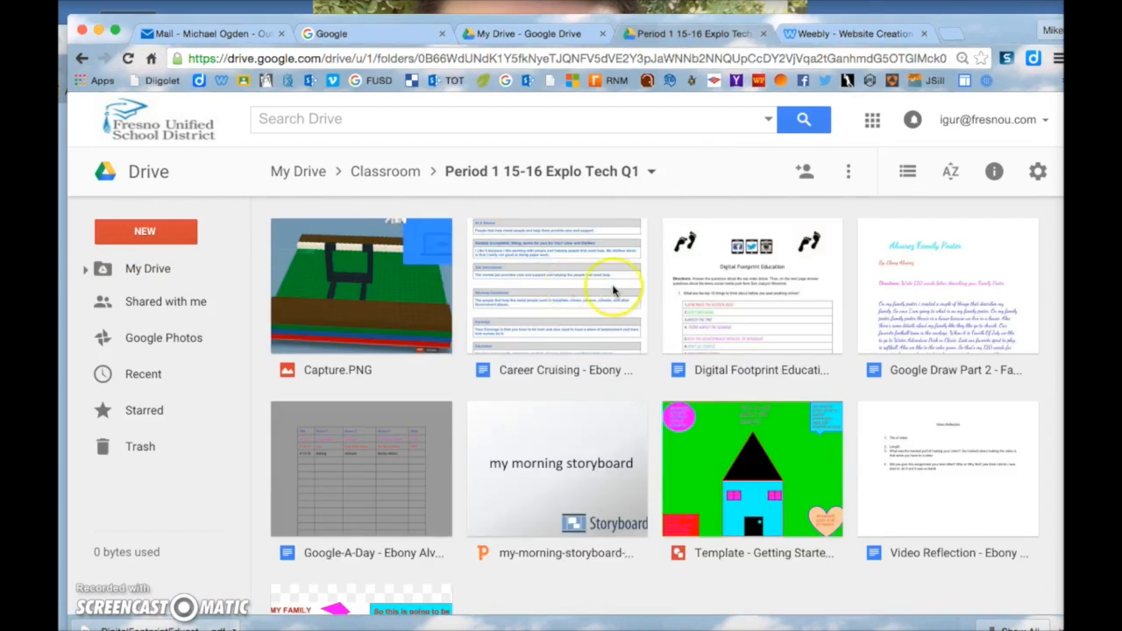
click(751, 466)
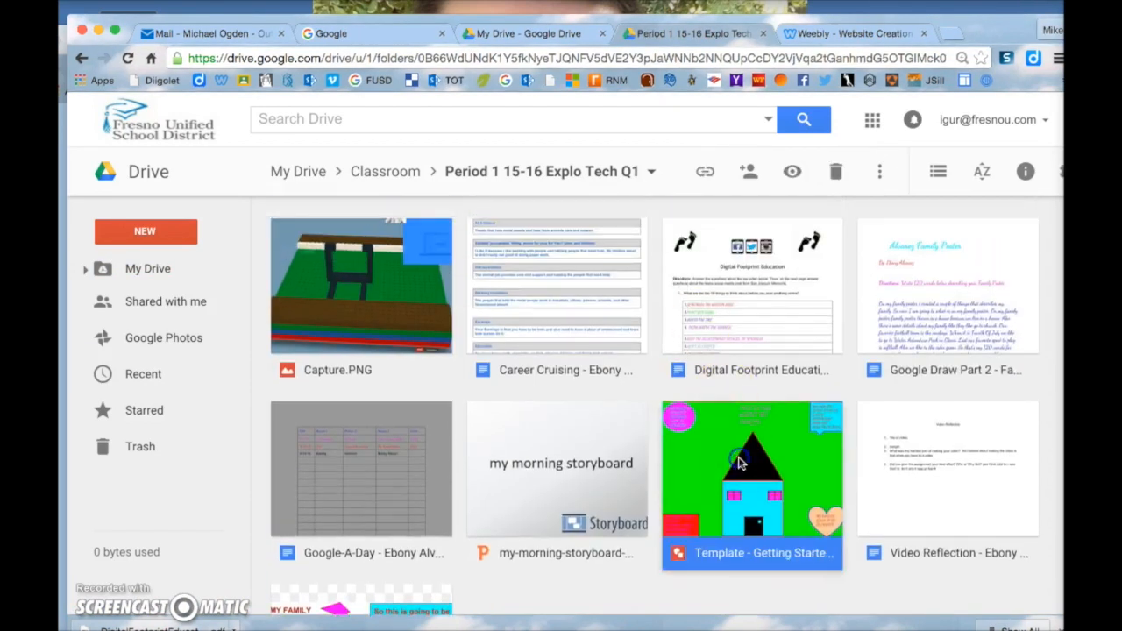
double_click(751, 468)
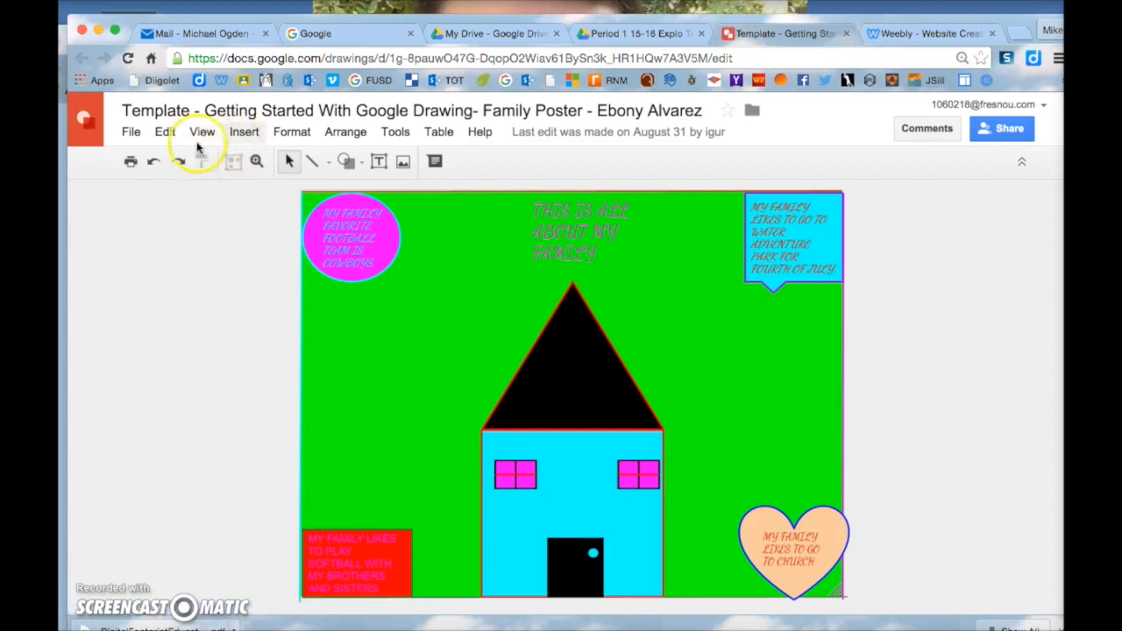
click(202, 131)
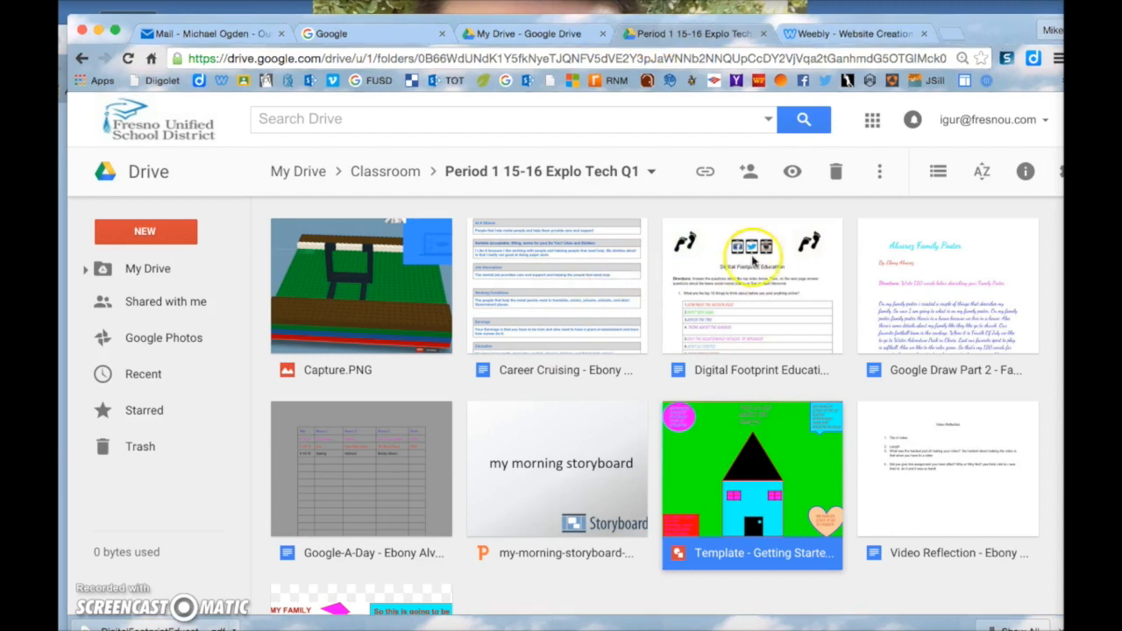
Open the Digital Footprint Education document at 50% zoom, then return to the Period 1 Drive folder
double_click(751, 284)
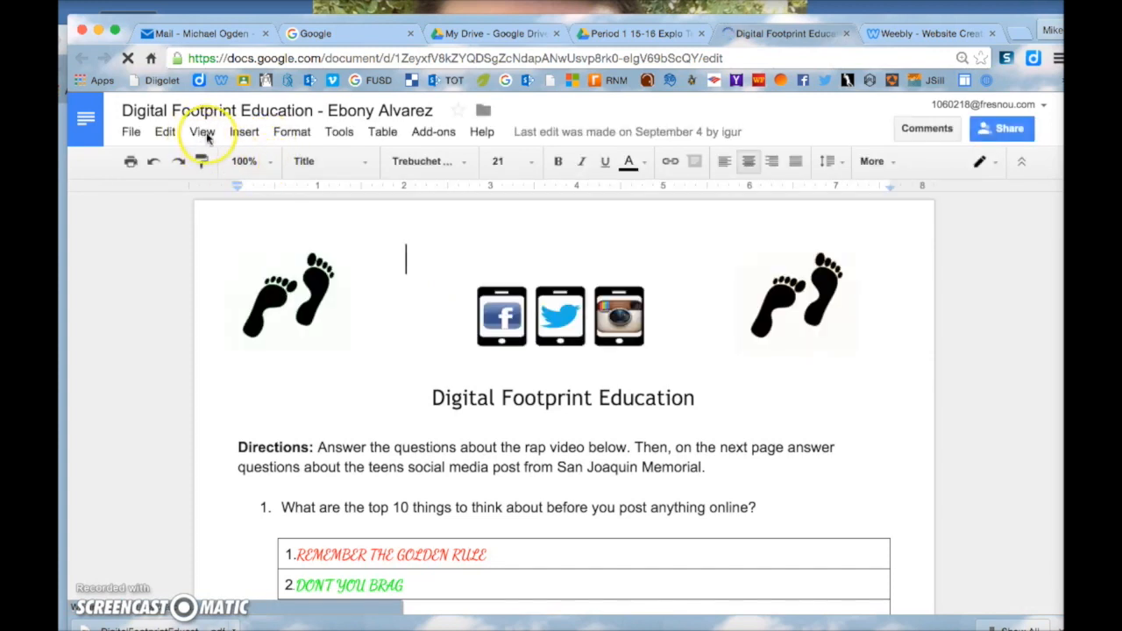
click(202, 132)
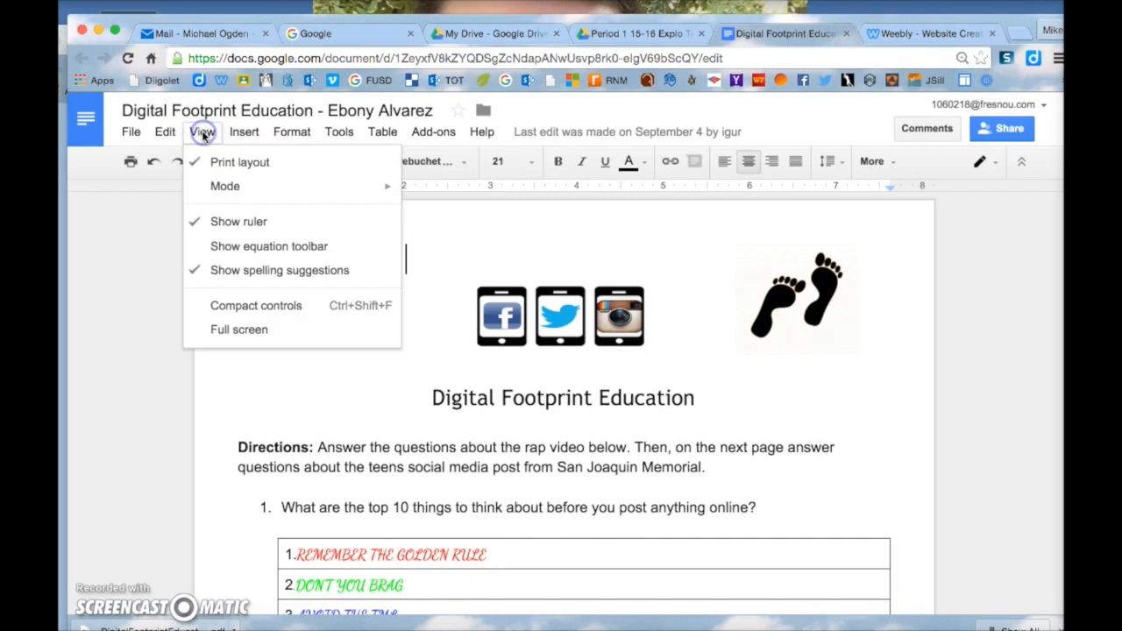
click(252, 161)
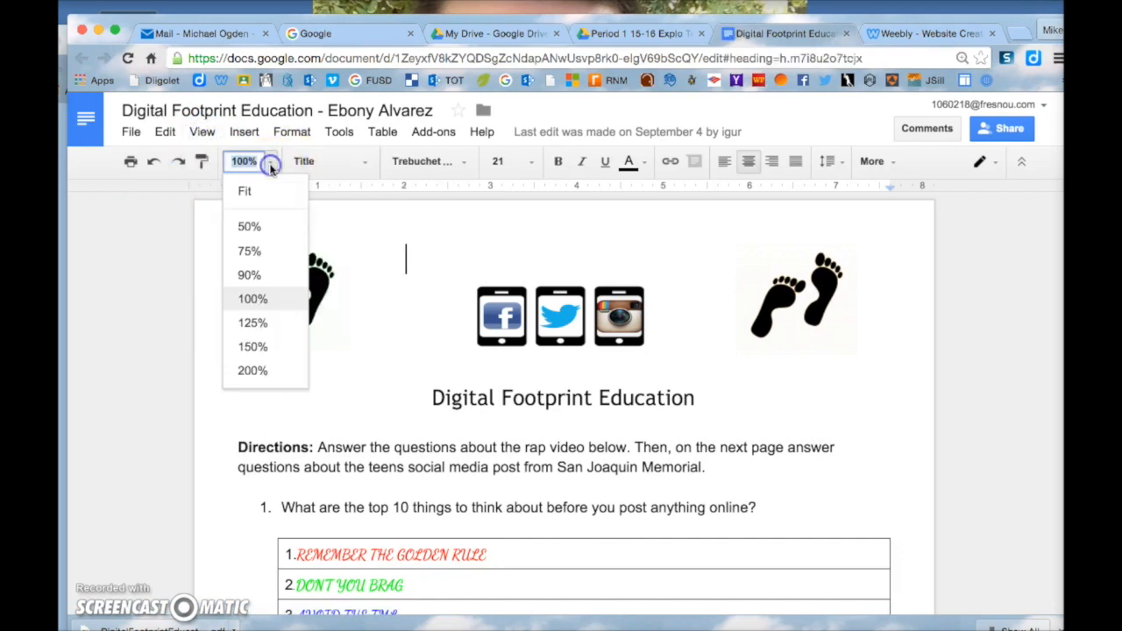
click(249, 227)
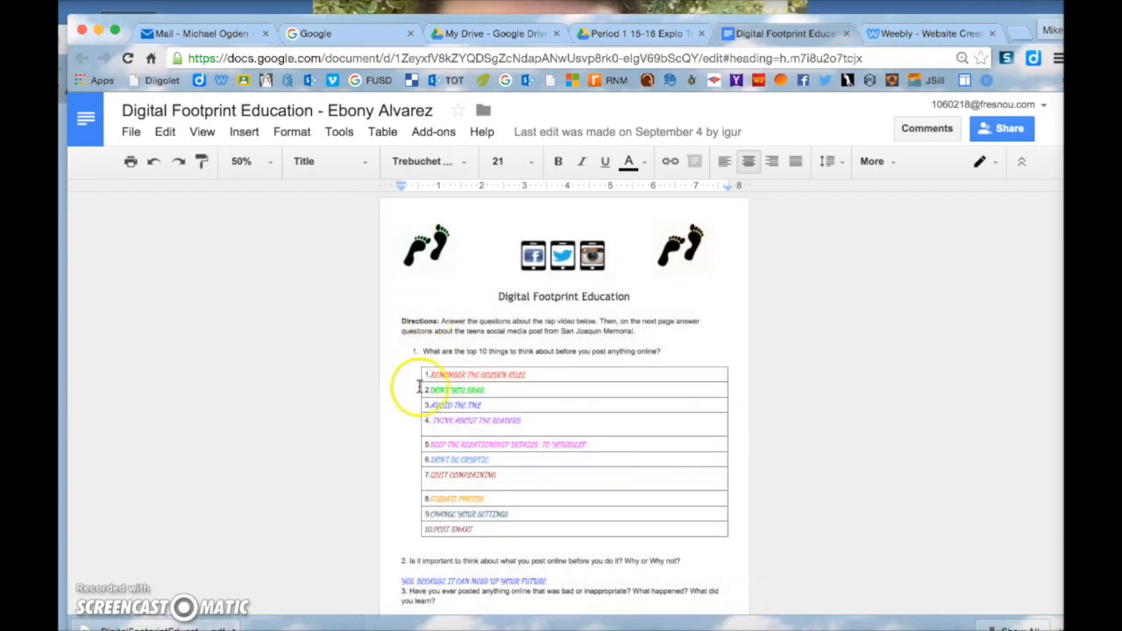
scroll(down, 3)
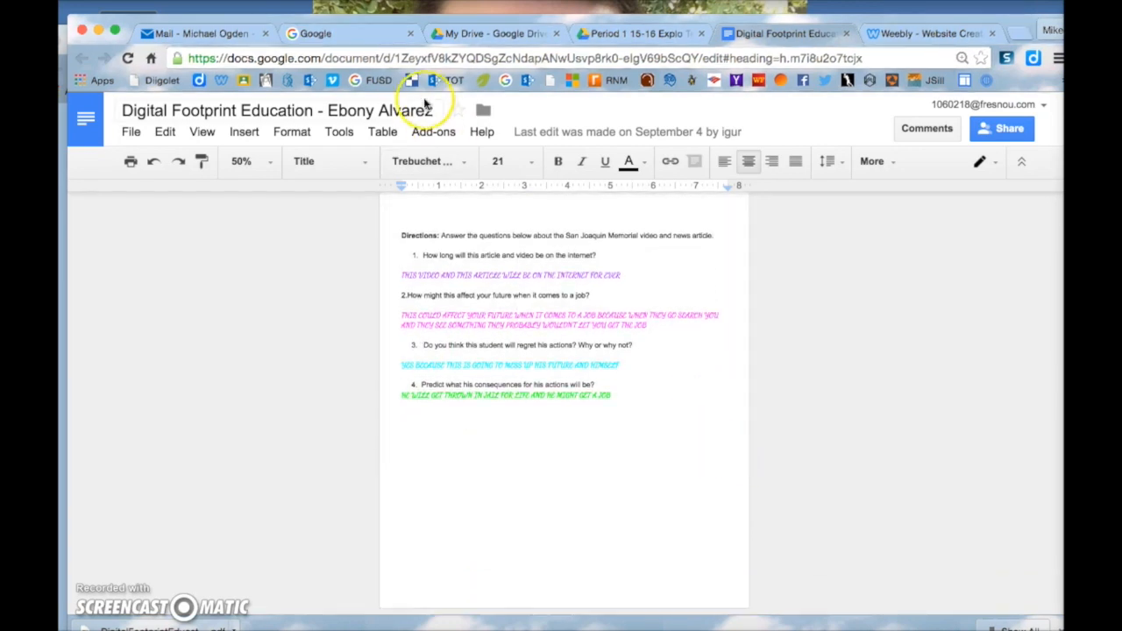
click(634, 34)
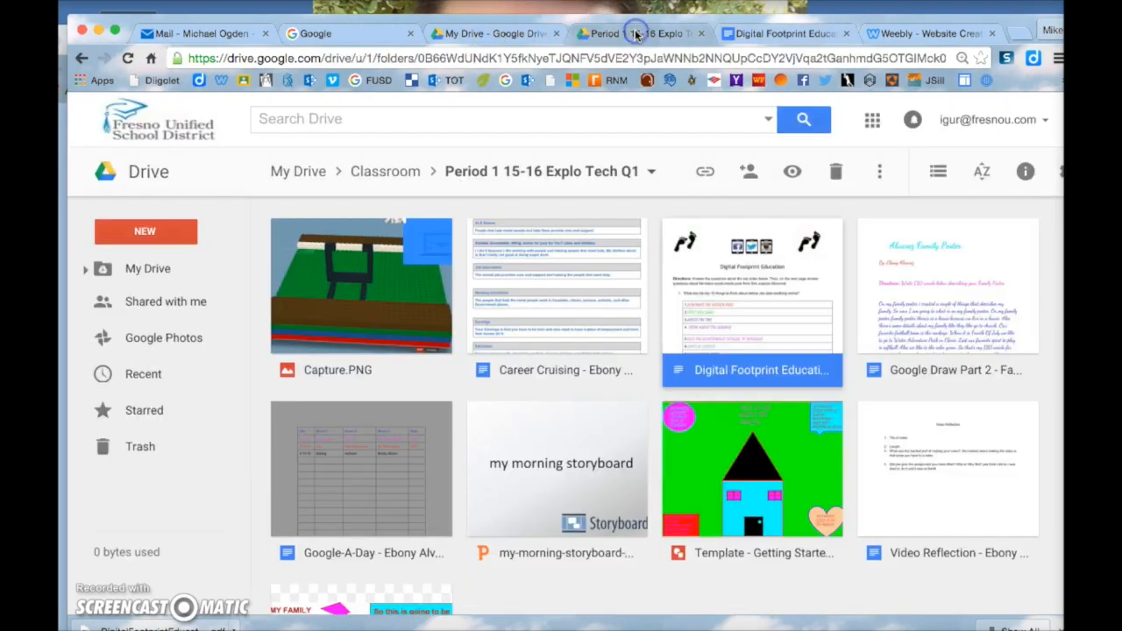
Scroll the Period 1 Drive folder to reach the my-morning-storyboard file preview
scroll(down, 3)
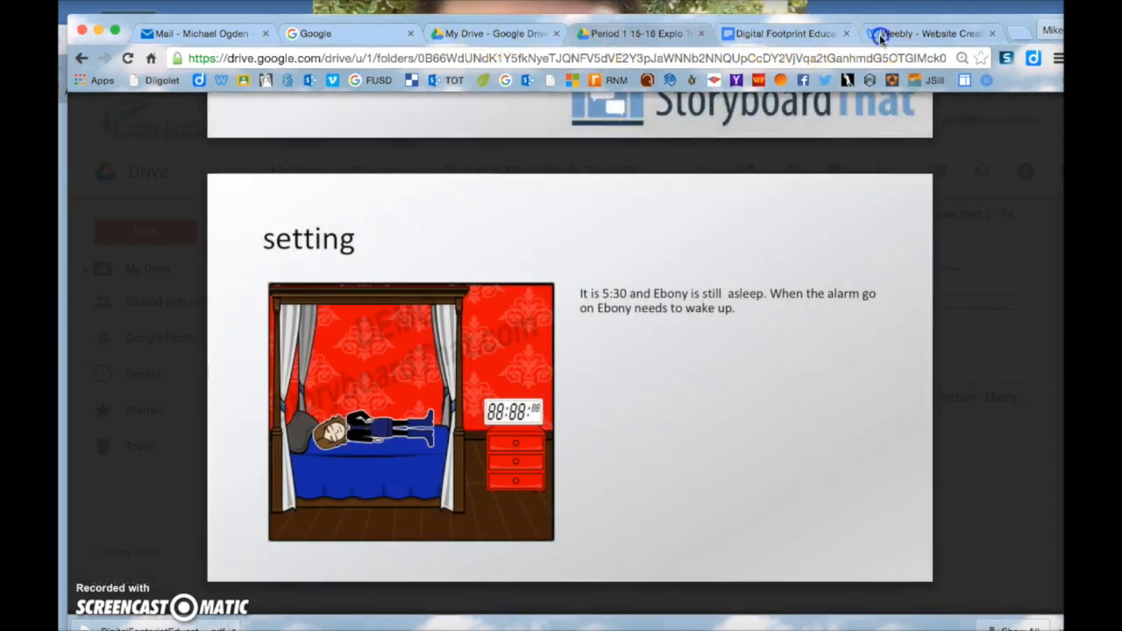
Return to the Weebly editor and bring up the slideshow's Add/Edit Photos manager
click(929, 33)
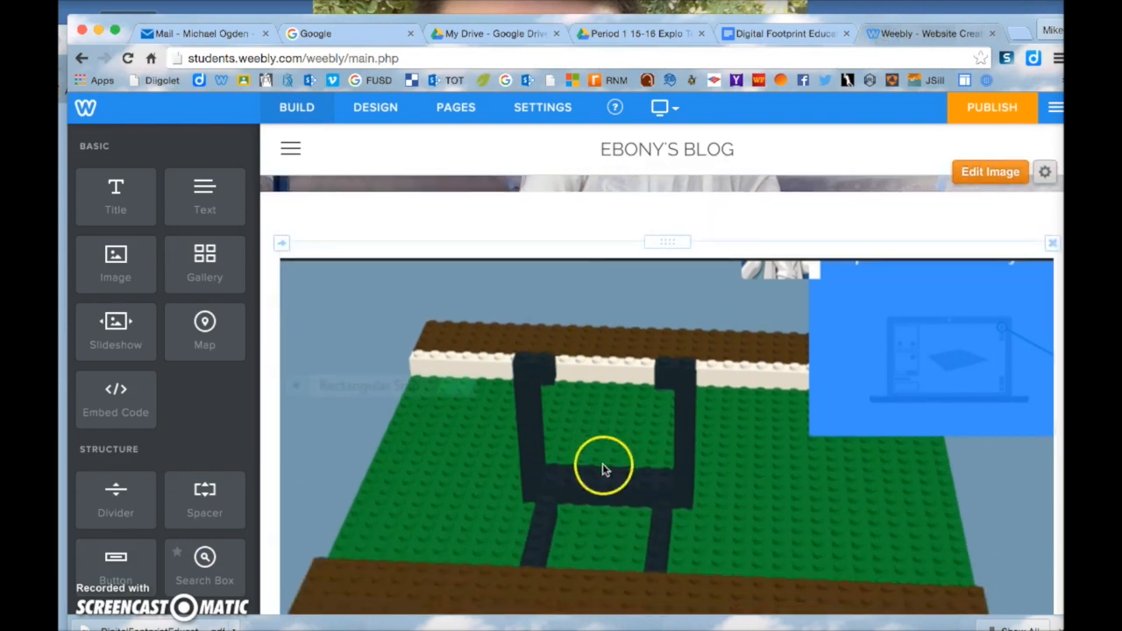
scroll(down, 3)
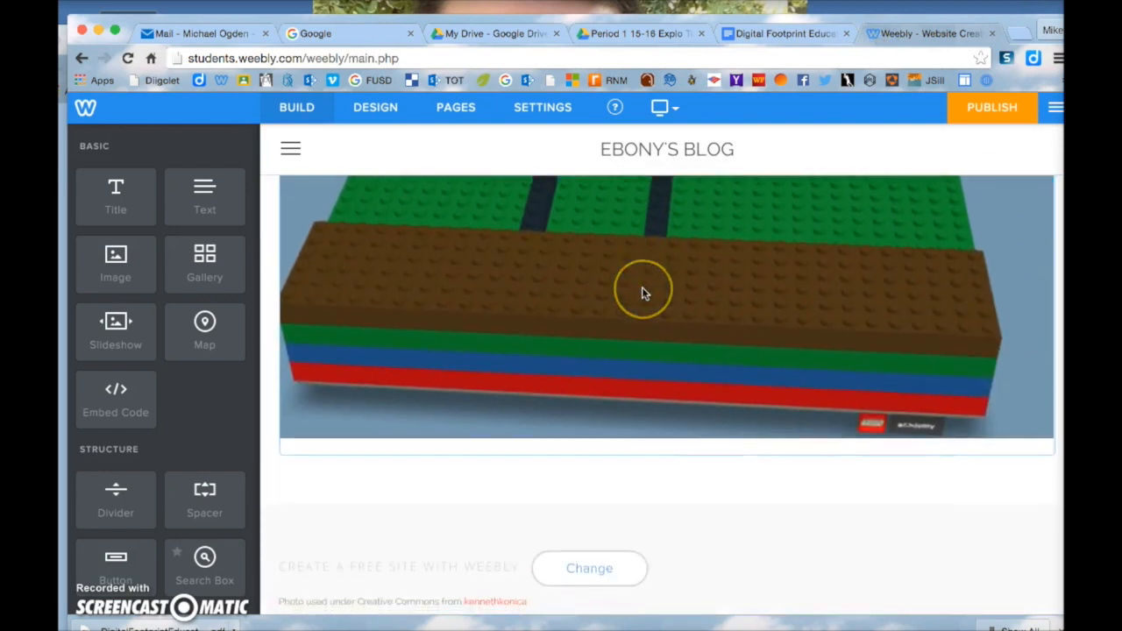
click(645, 291)
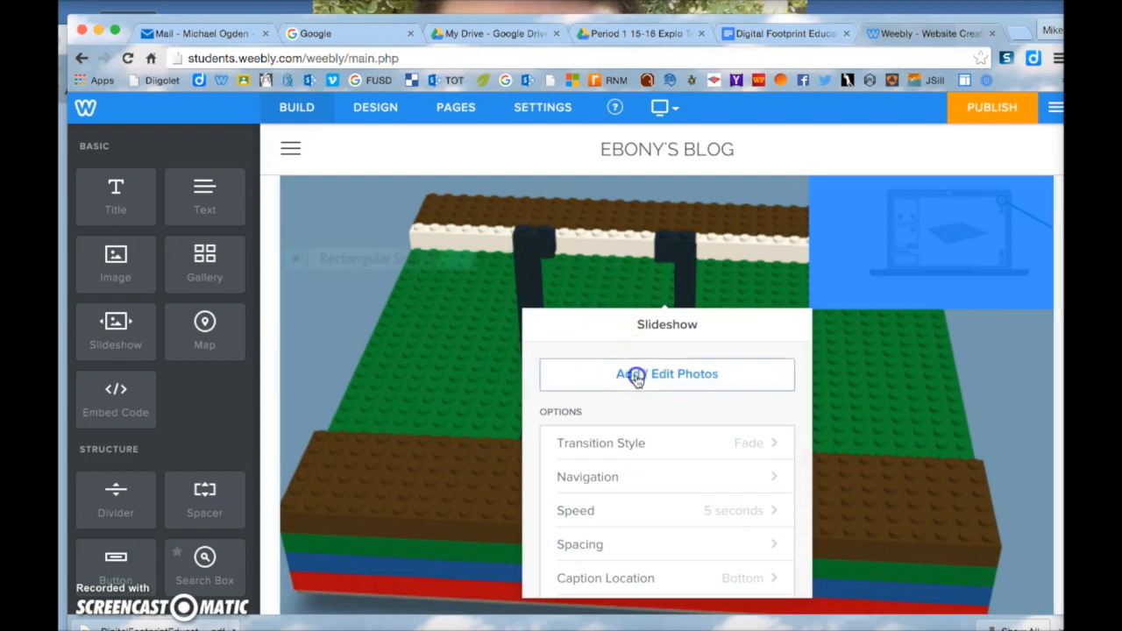
click(684, 375)
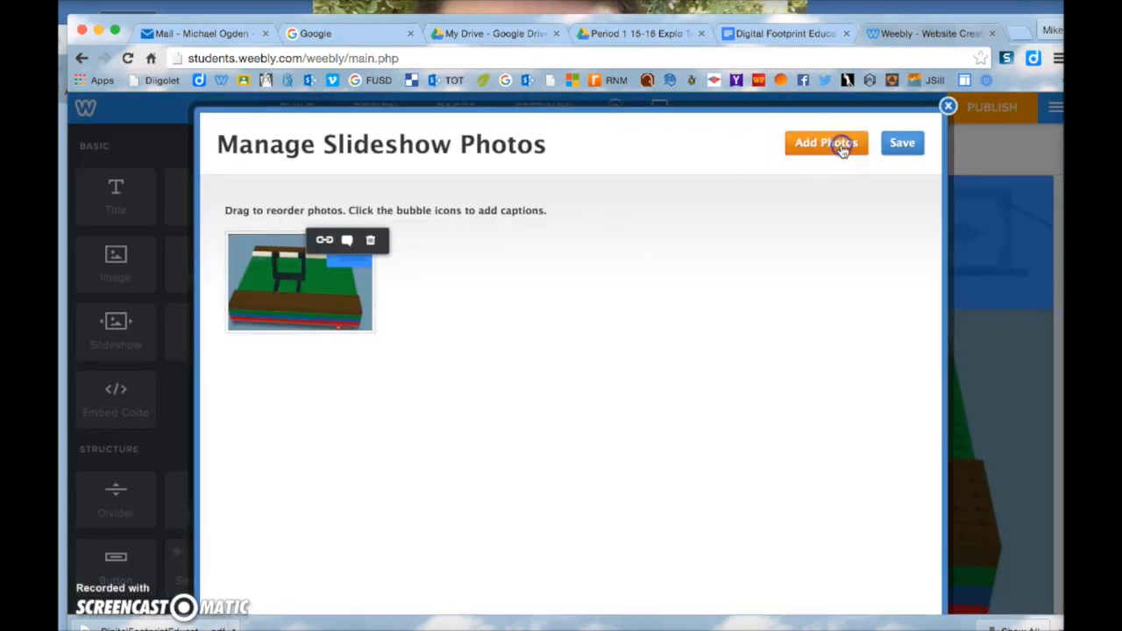
Upload the desktop assignment screenshots so the slideshow holds eight images, and save it
click(825, 143)
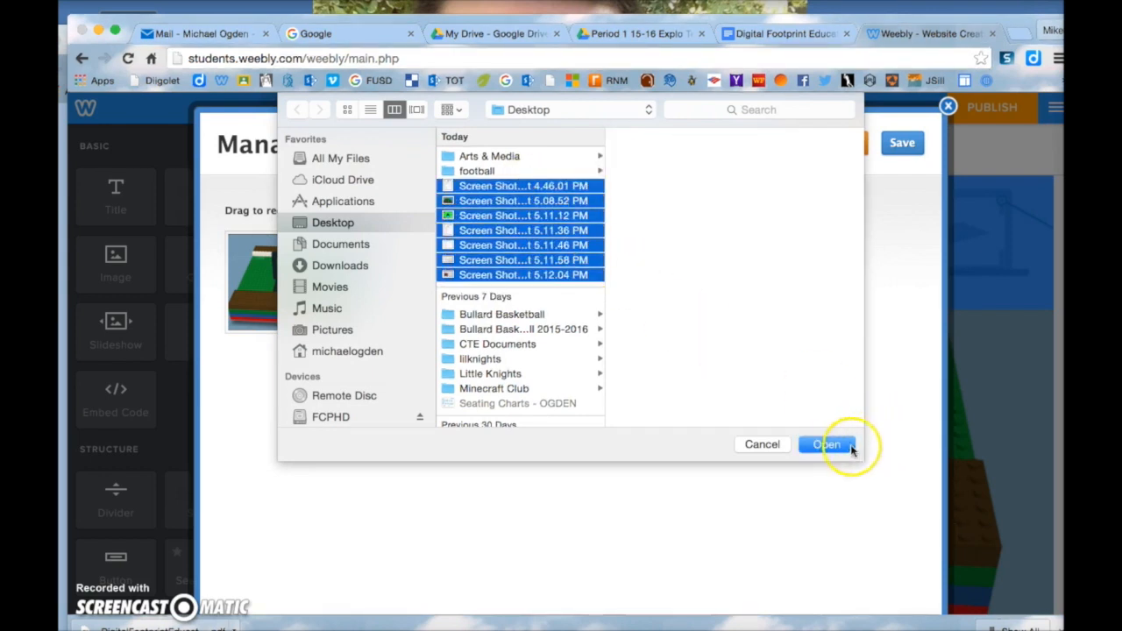
click(826, 446)
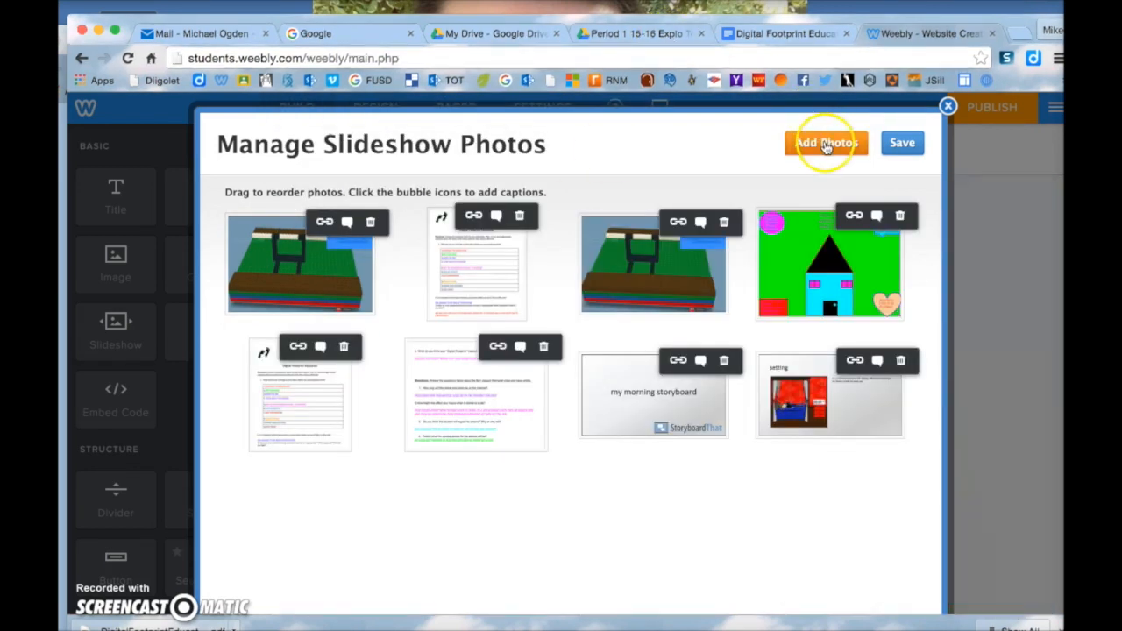
click(947, 105)
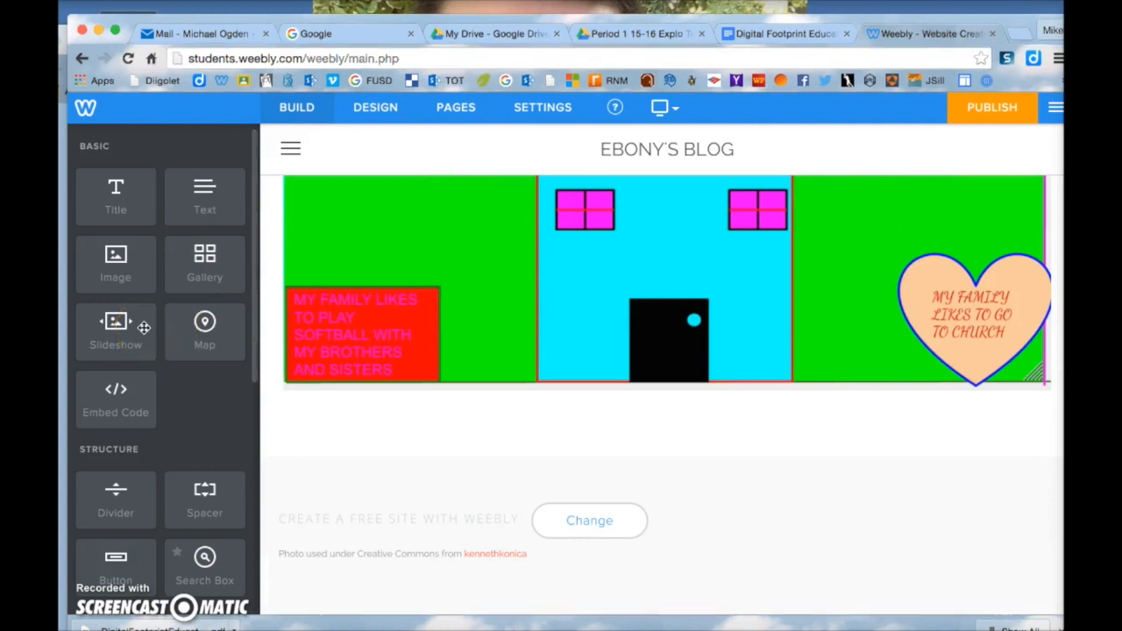
Drop a YouTube element below the last content block, then head to youtube.com in a new tab
scroll(down, 3)
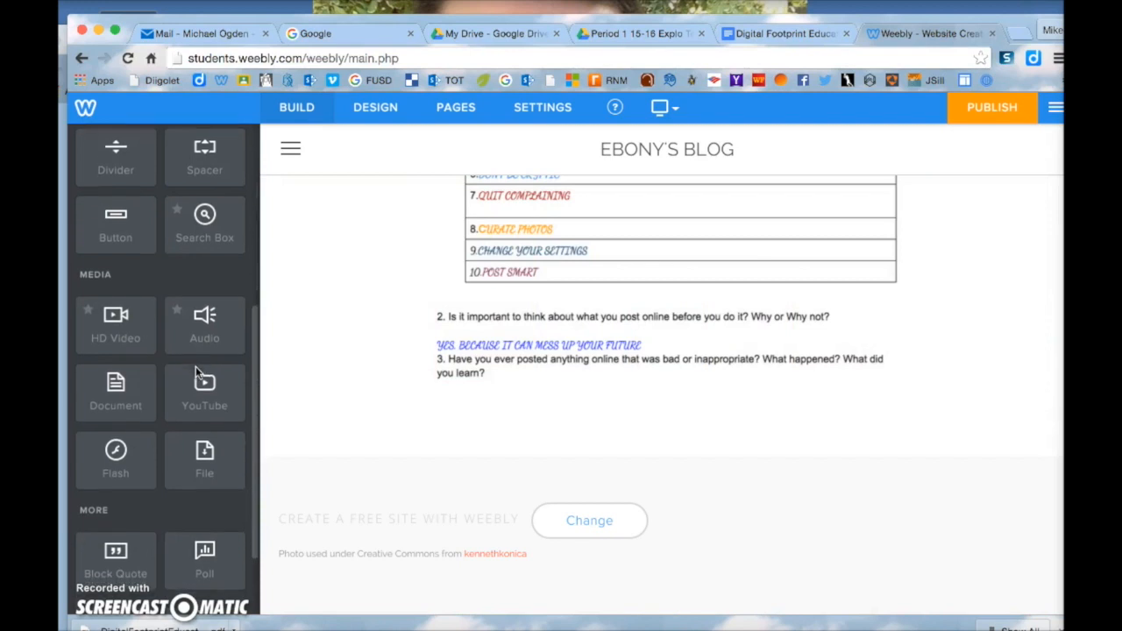
drag(204, 393, 617, 481)
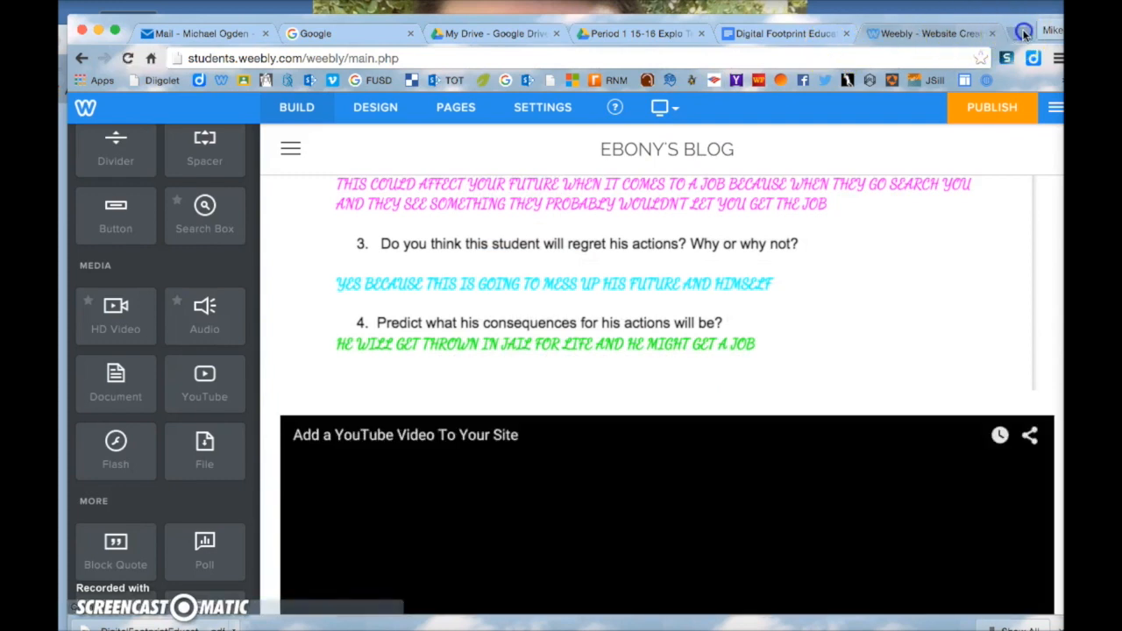
text(youtube.com)
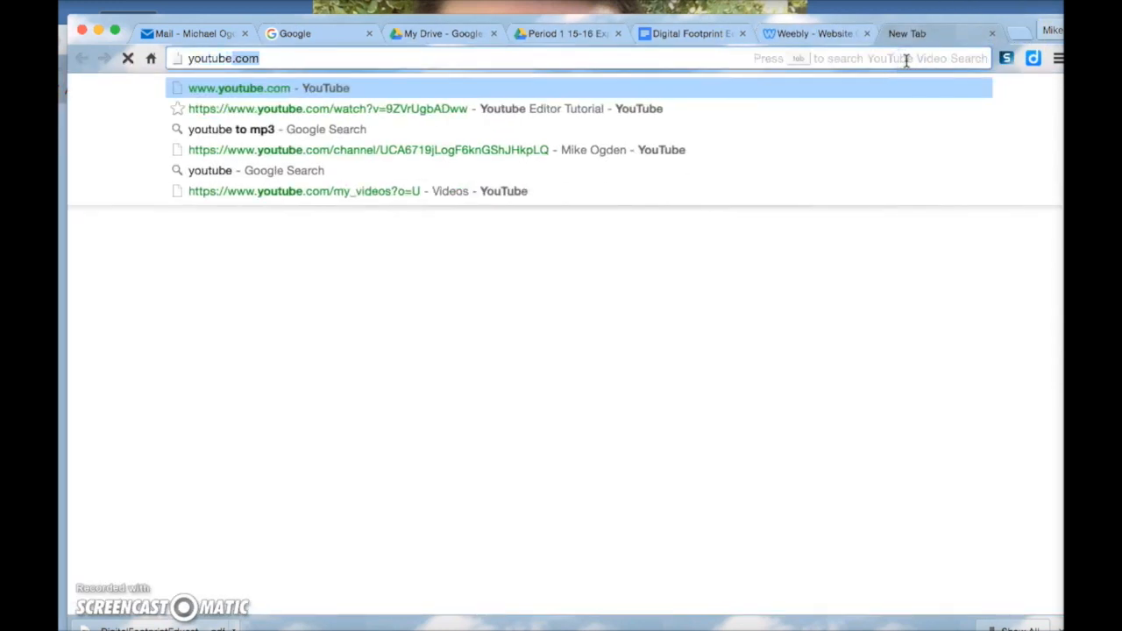
On the channel's Videos page, open My Edited Video of cute funny cats, pause it and select its URL
click(239, 88)
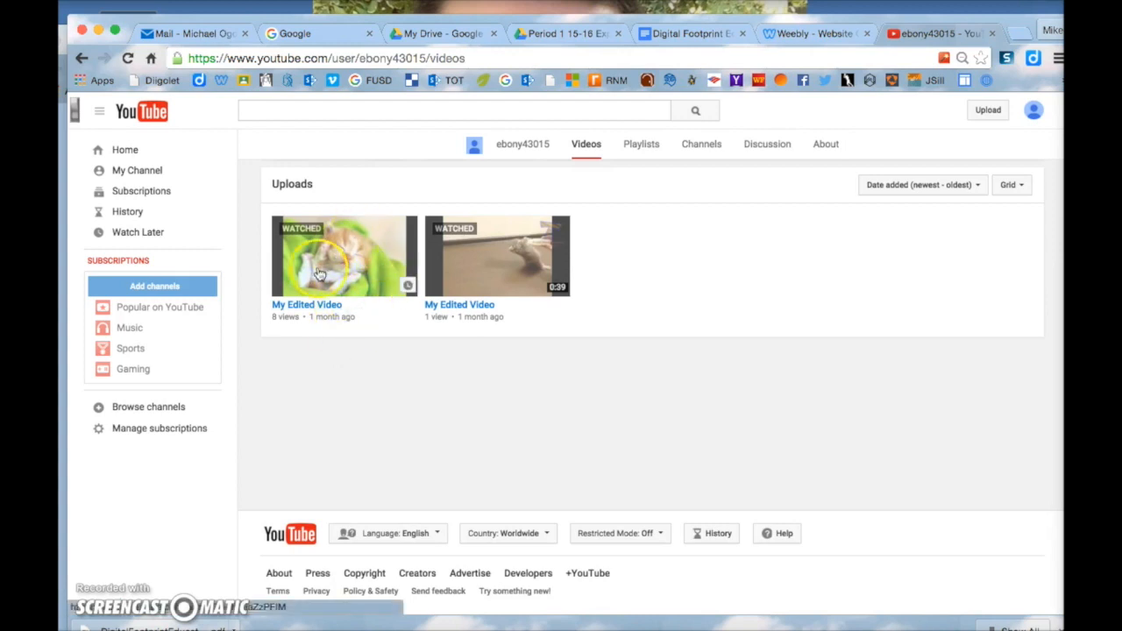
mouse_move(349, 273)
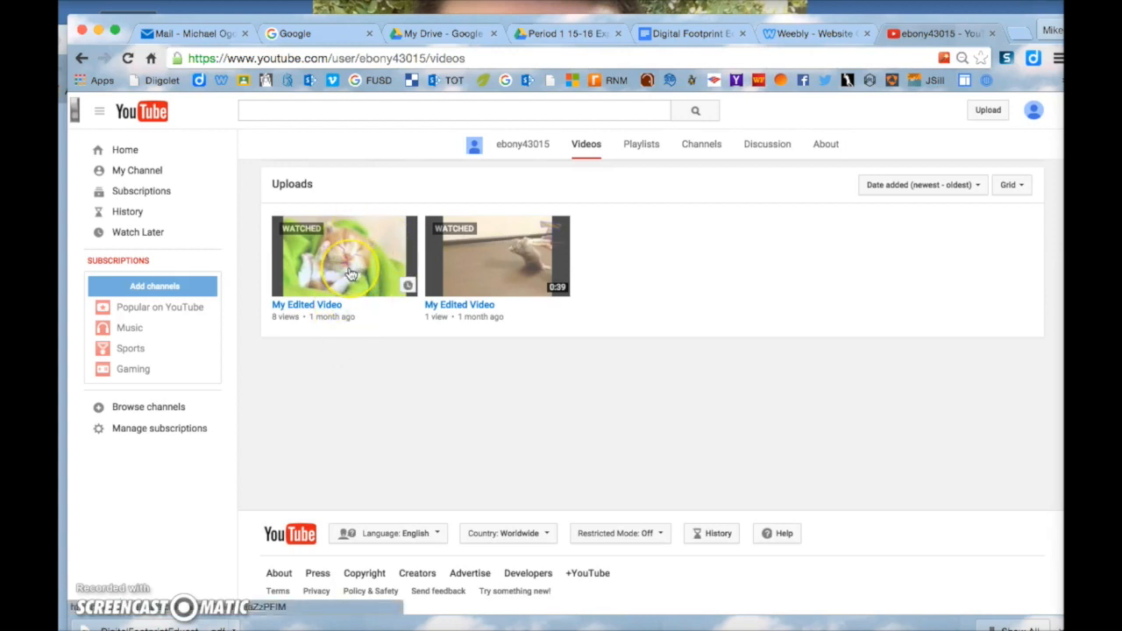
click(344, 256)
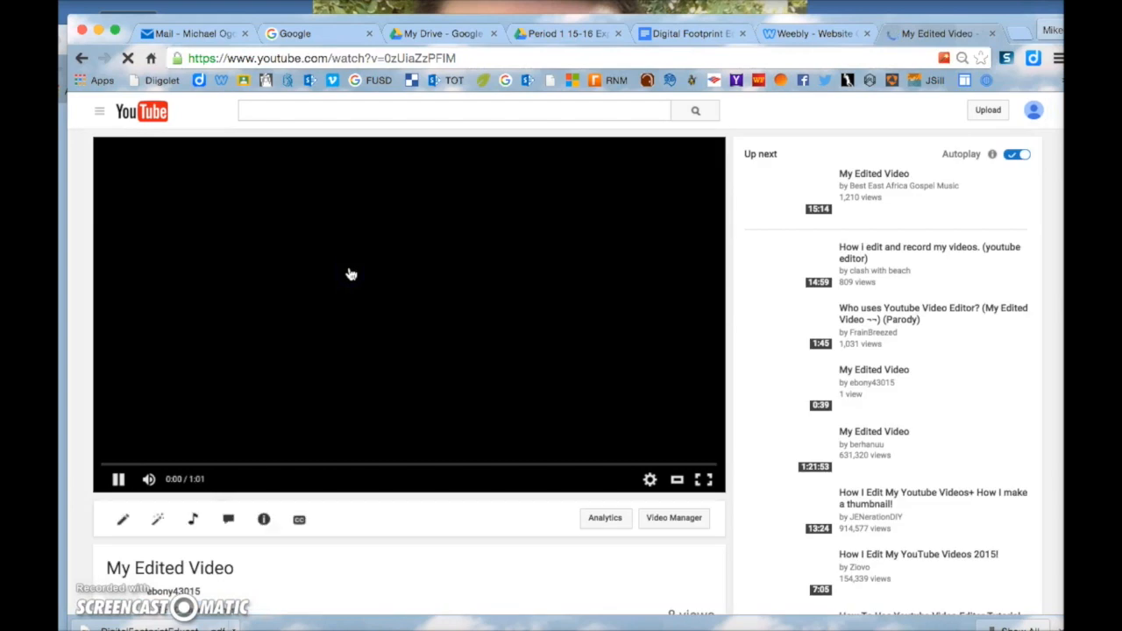
click(119, 479)
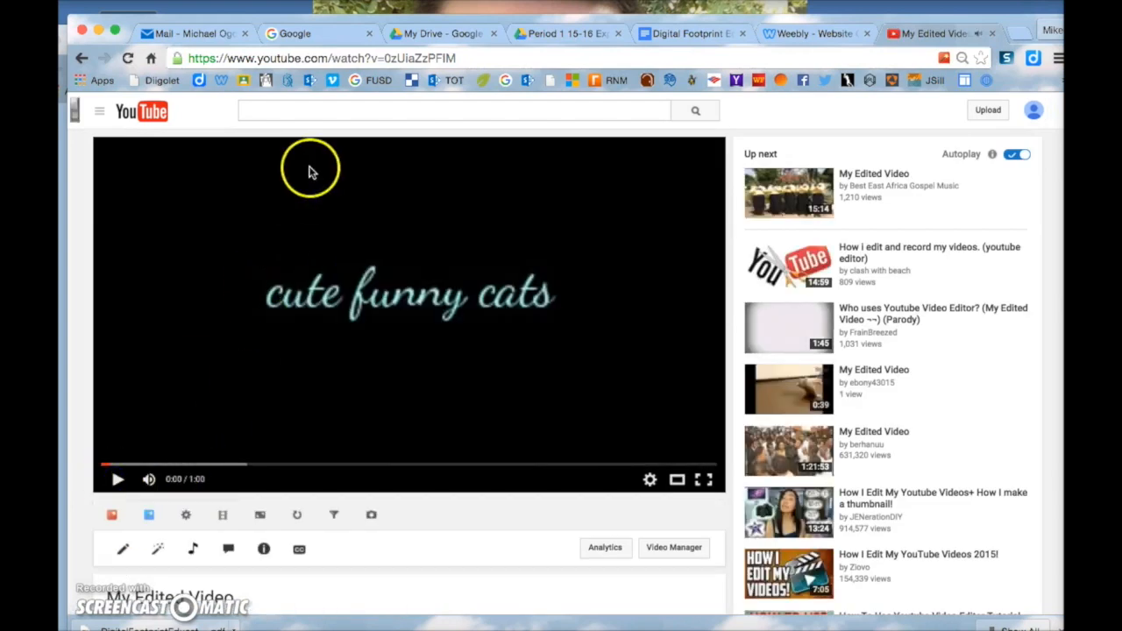
click(430, 58)
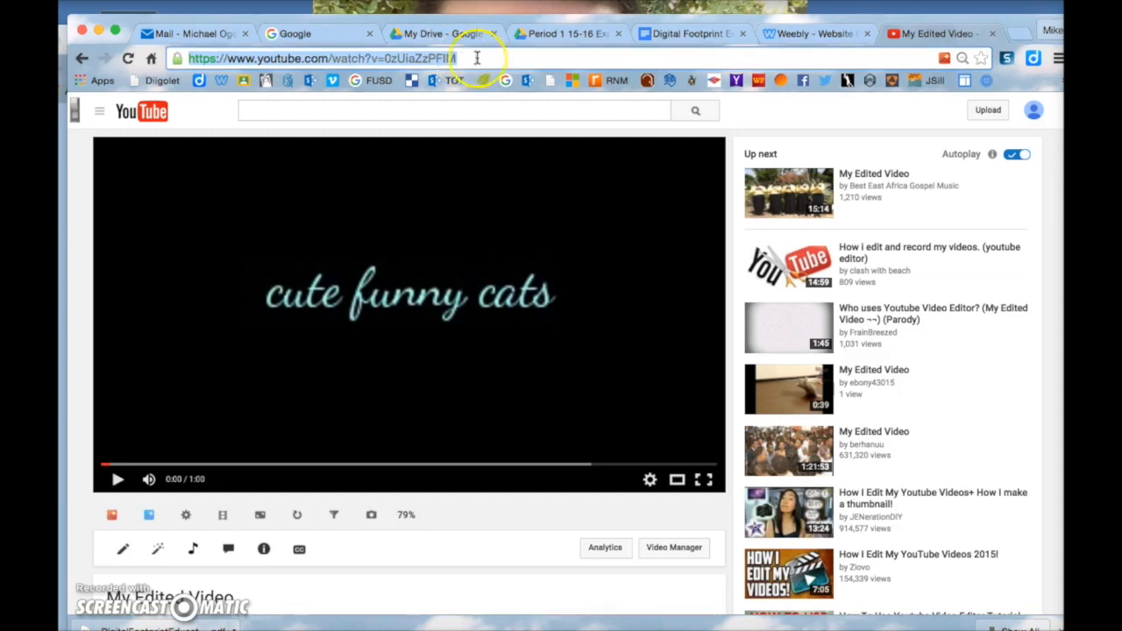
click(810, 33)
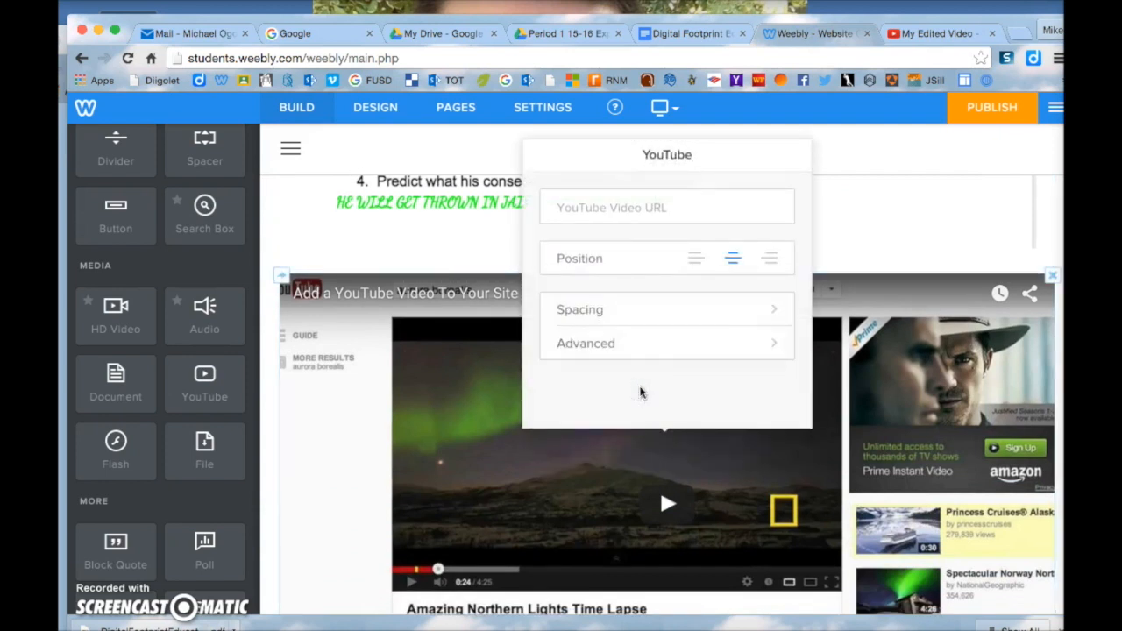
click(666, 207)
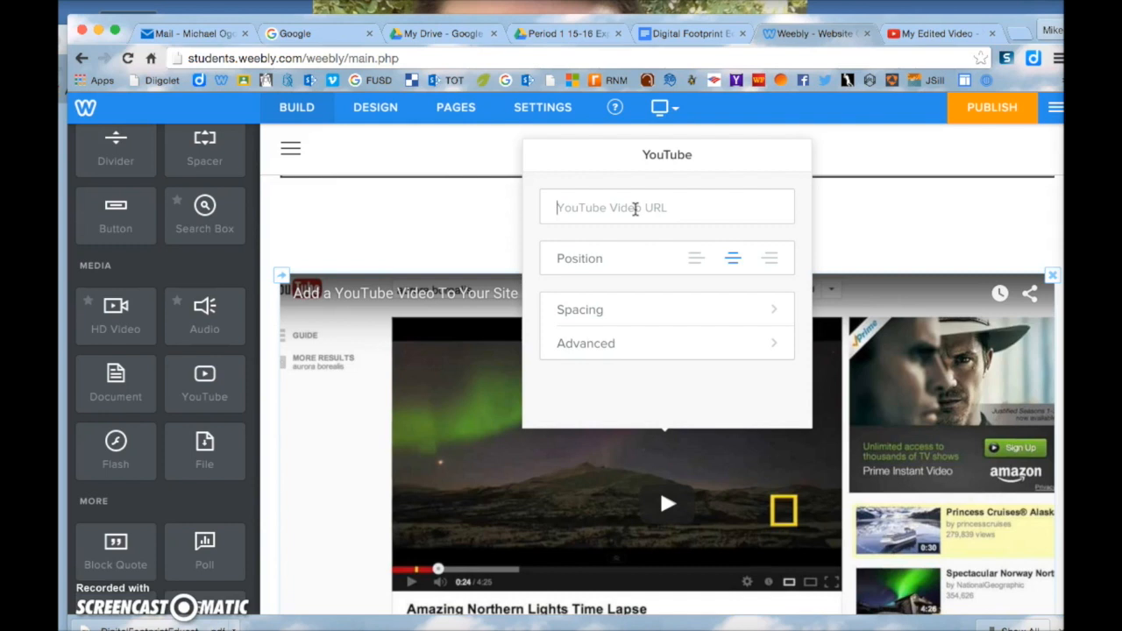
text(www.youtube.com/watch?v=0zUiaZzPFIM)
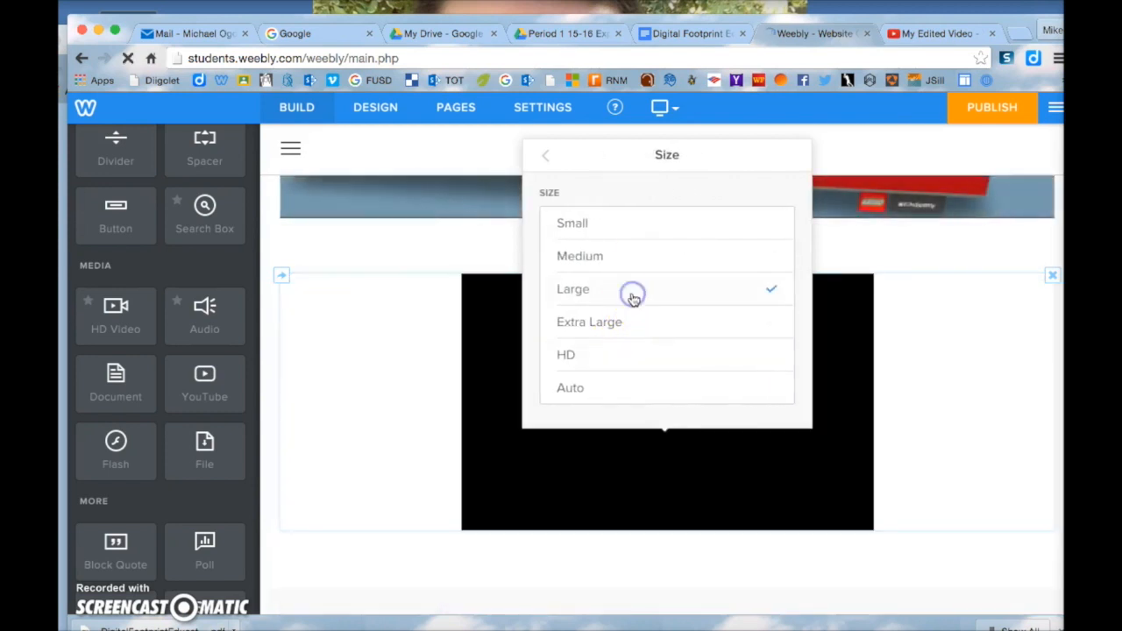
Under Advanced > Size choose Auto so the embedded cats video sizes itself, and confirm the settings
click(590, 323)
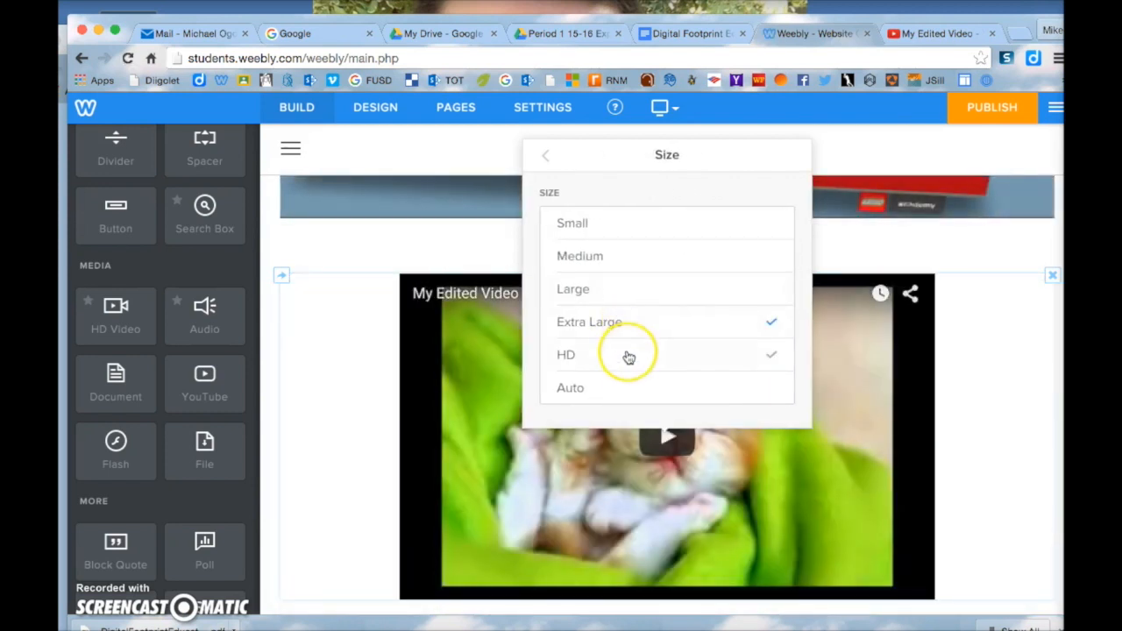
click(570, 388)
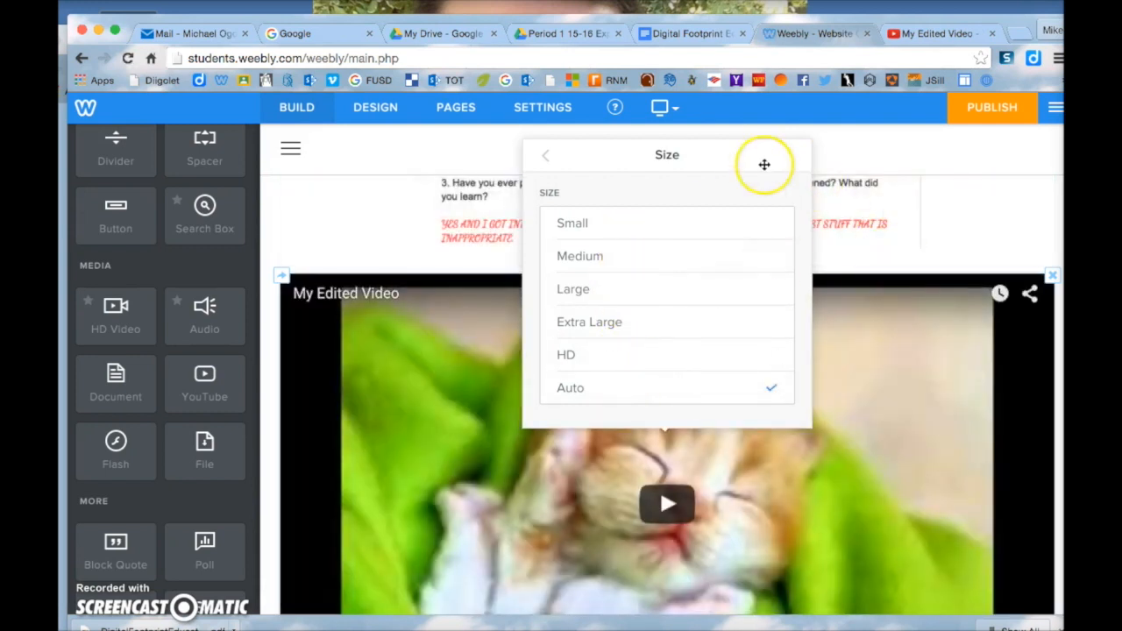
click(544, 154)
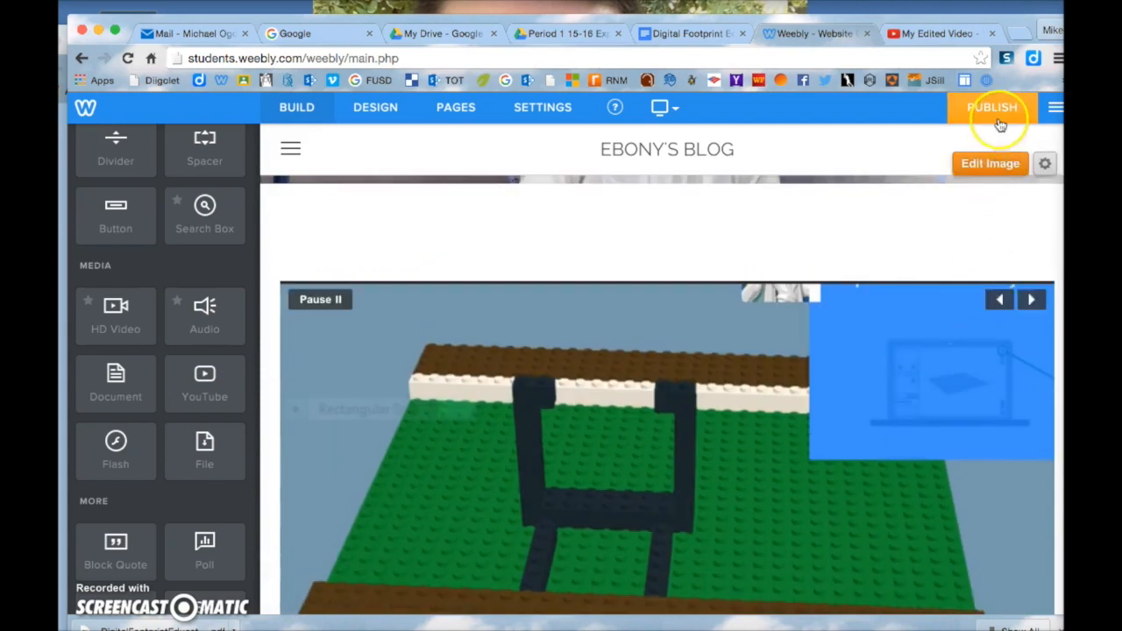
scroll(down, 3)
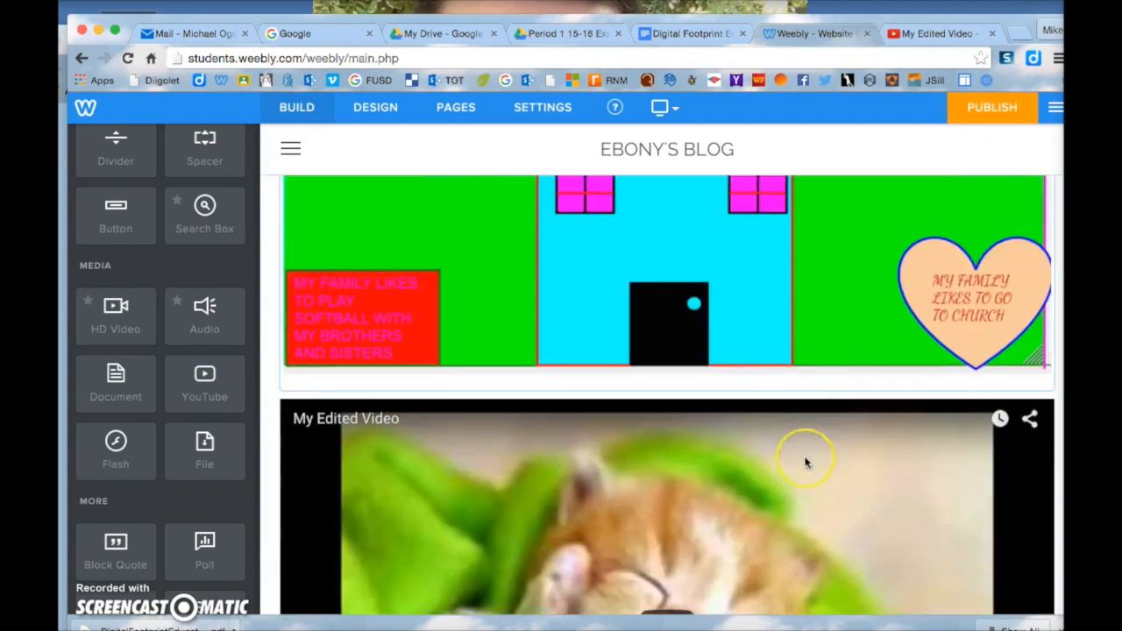
scroll(down, 3)
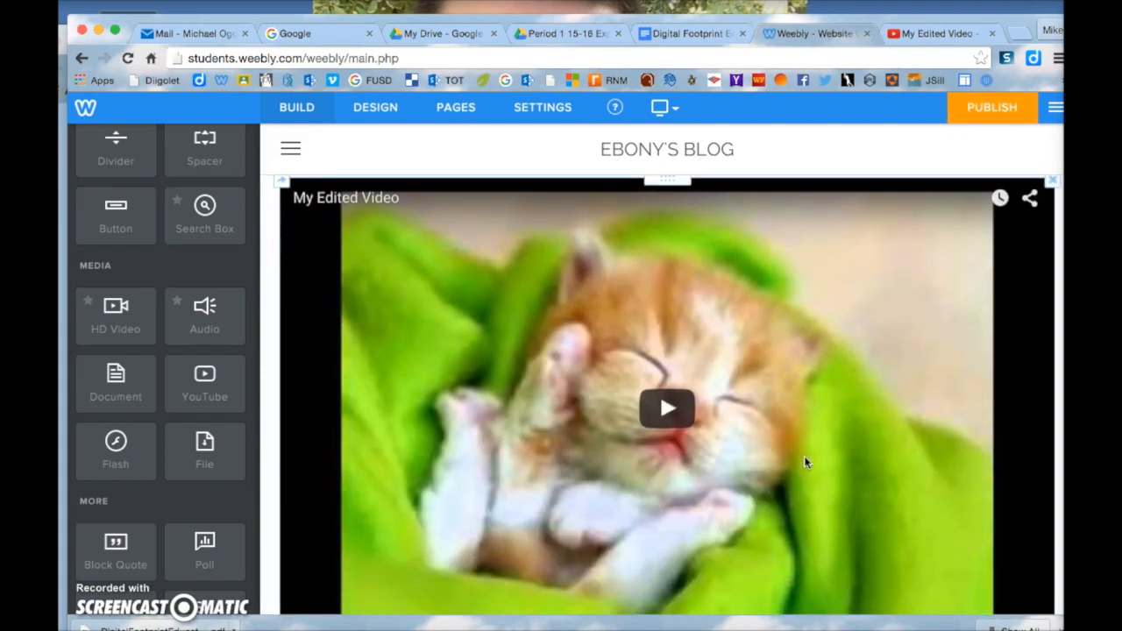